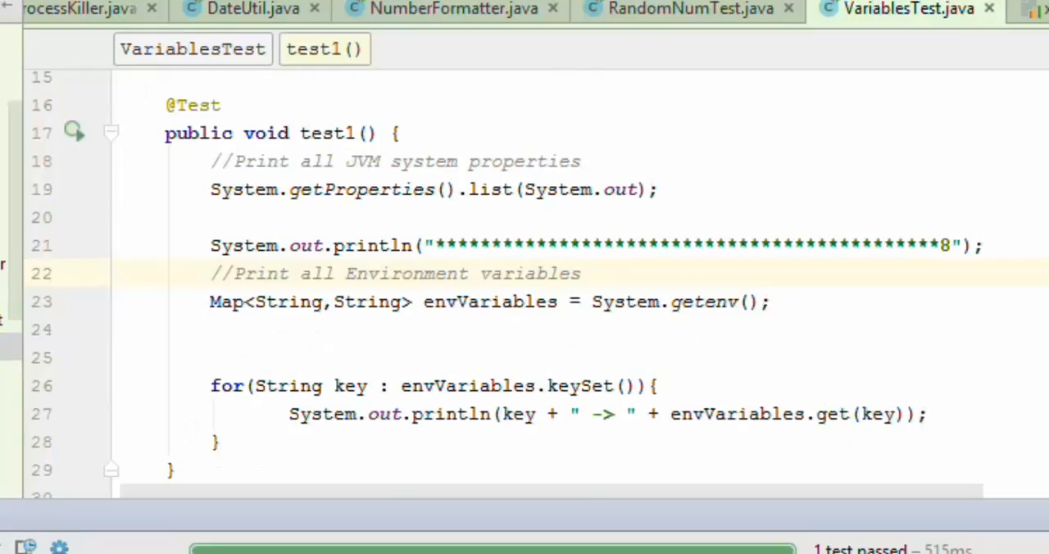
- Bring up ProcessKiller.java and scroll through its test killing firefox, iexplore and notepad processes
click(79, 10)
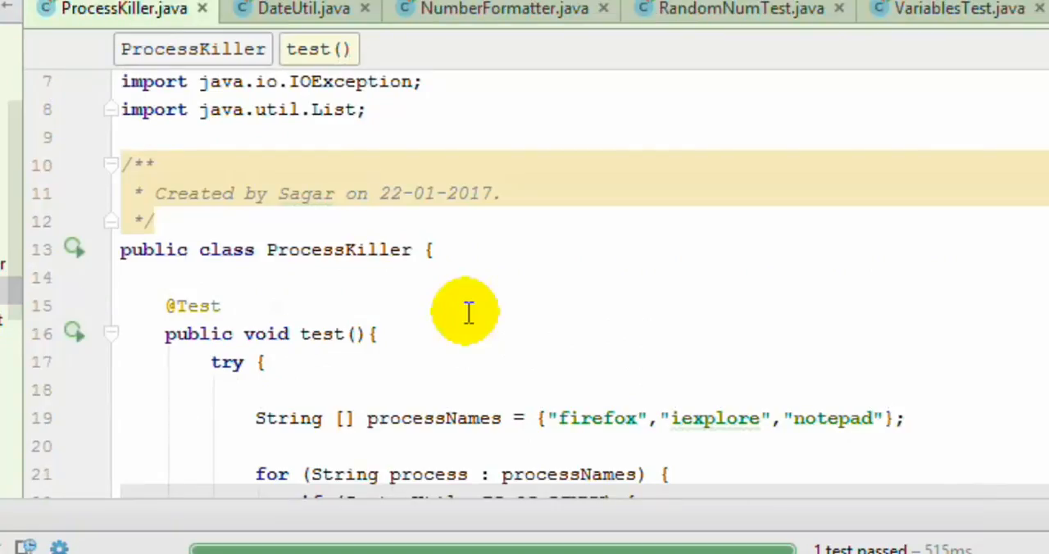
scroll(down, 3)
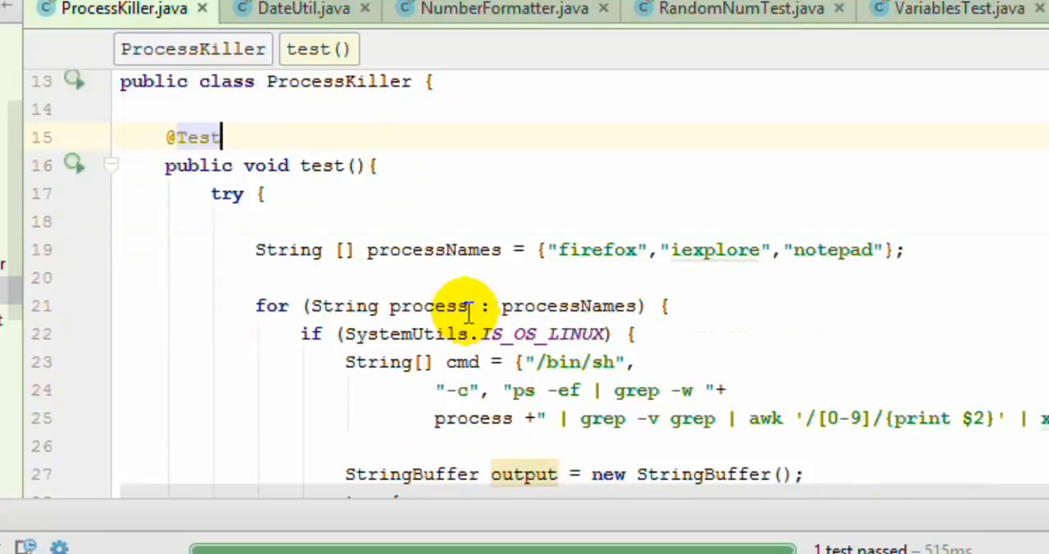
mouse_move(560, 250)
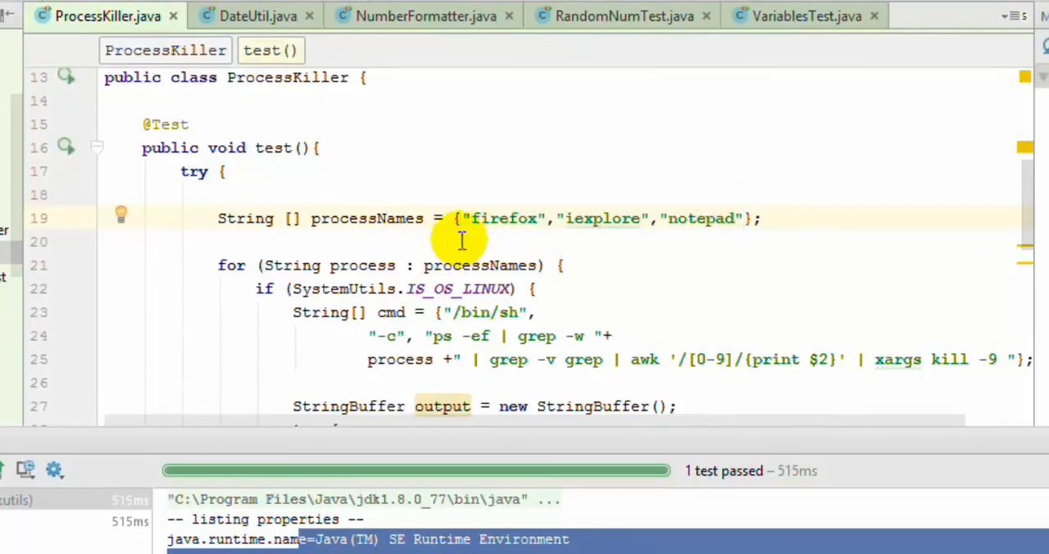
scroll(down, 3)
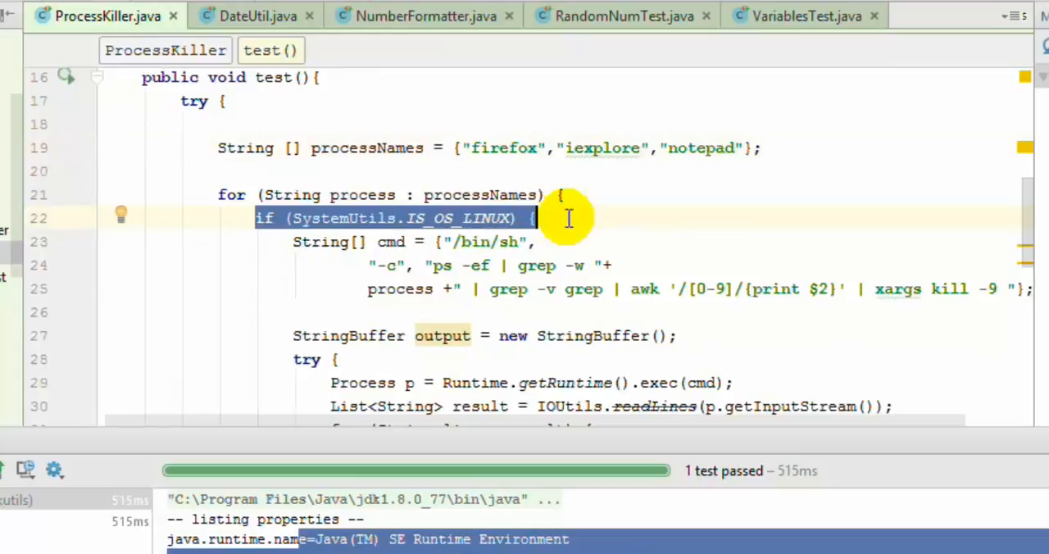
mouse_move(474, 241)
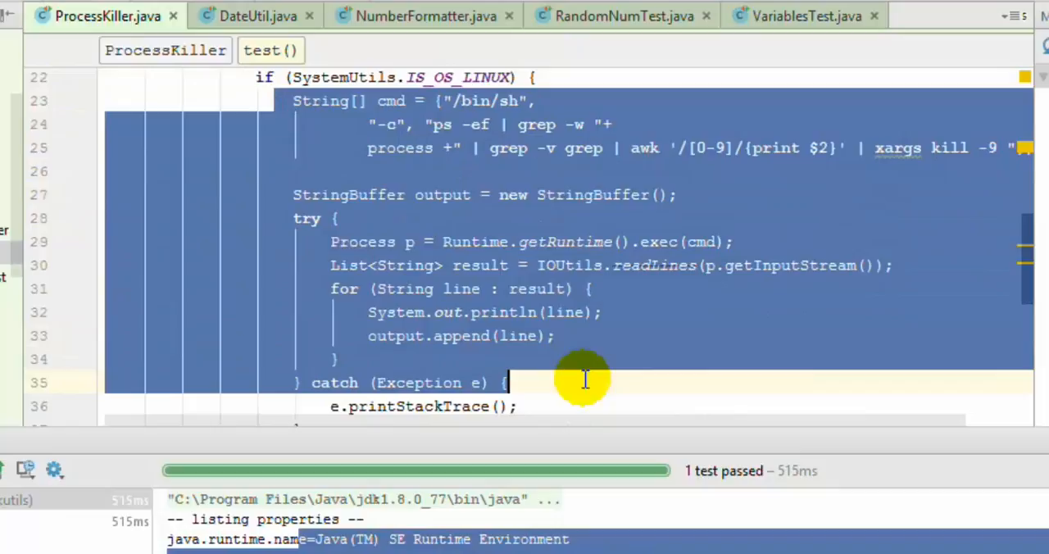
scroll(down, 3)
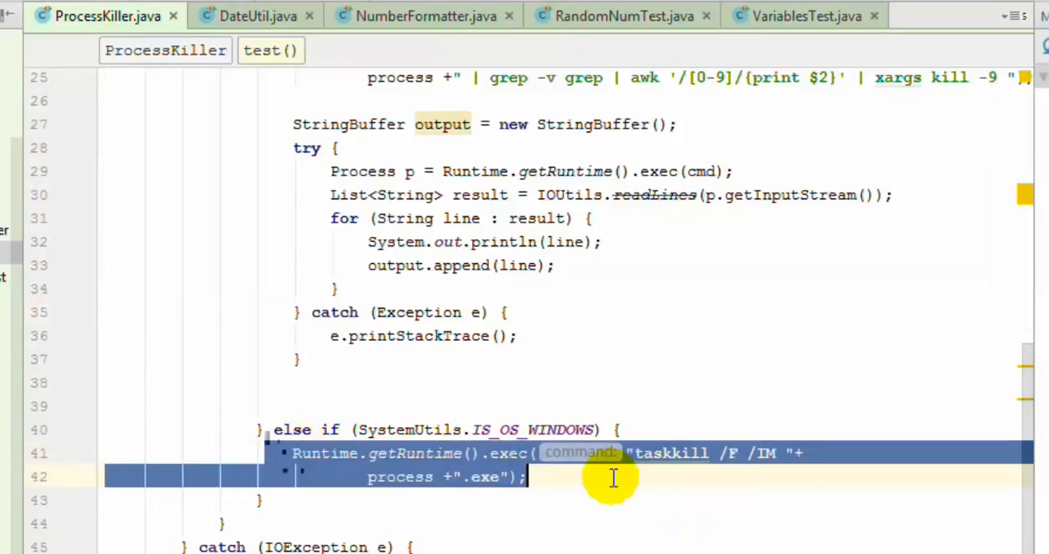
mouse_move(376, 410)
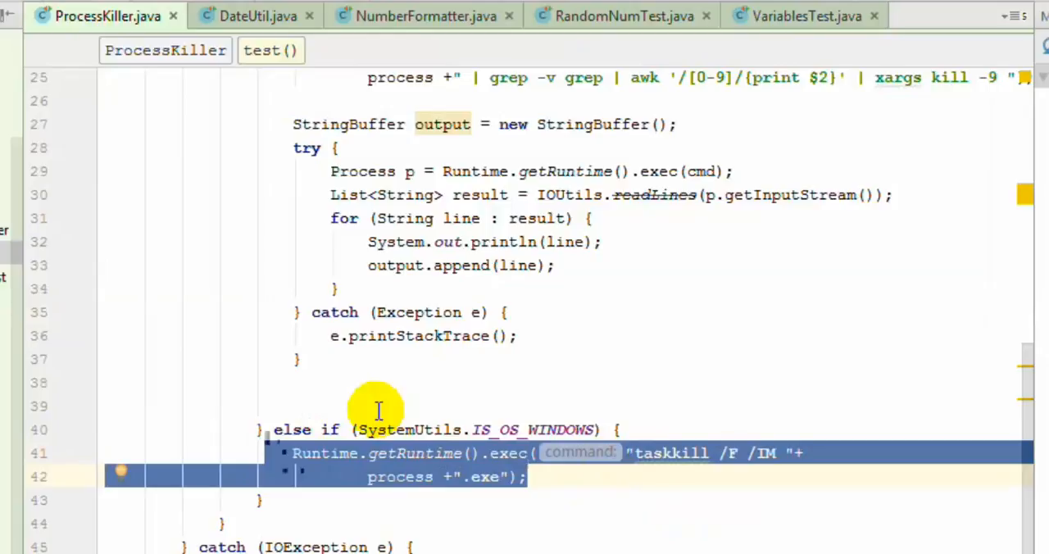
mouse_move(387, 417)
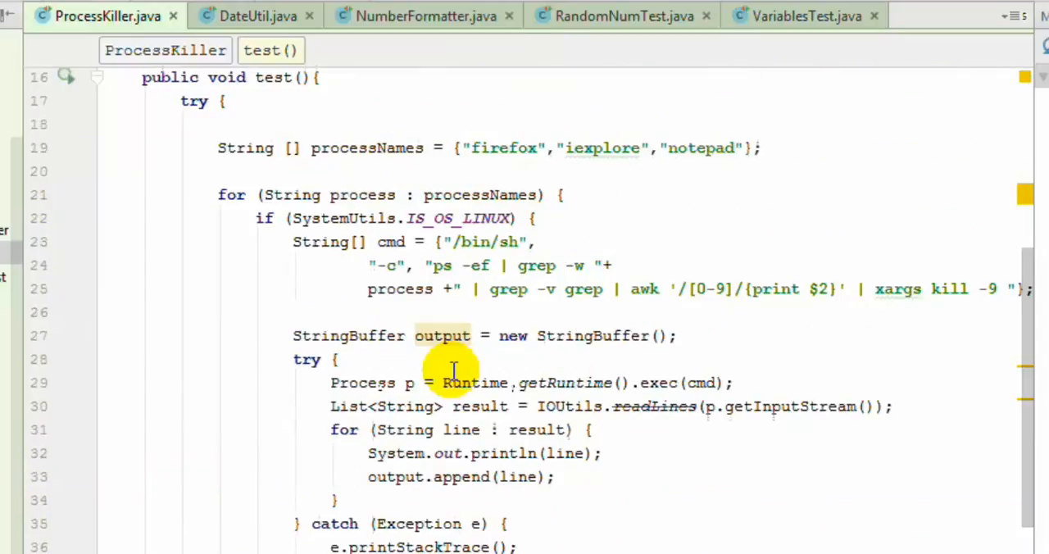
scroll(down, 3)
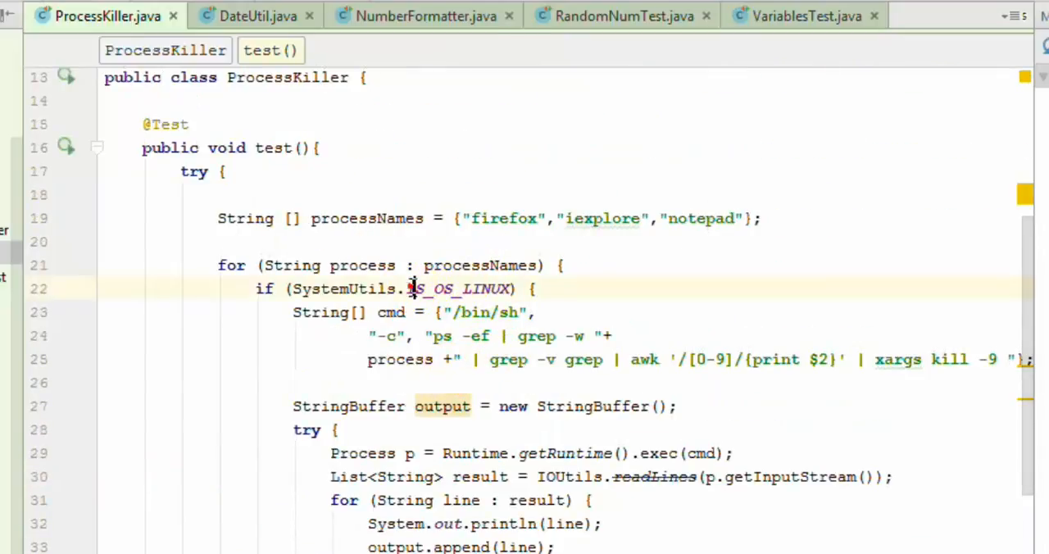
double_click(458, 288)
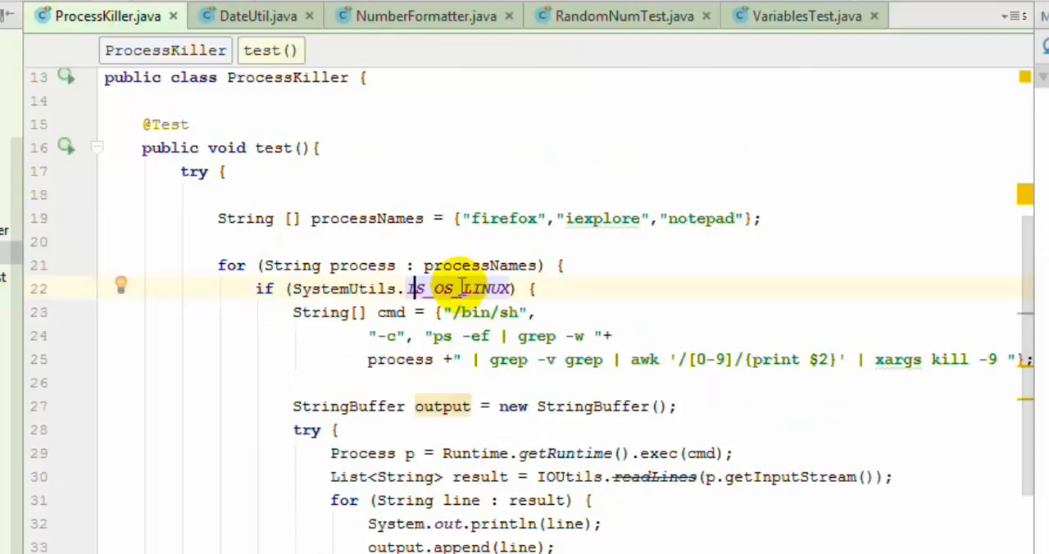
mouse_move(207, 313)
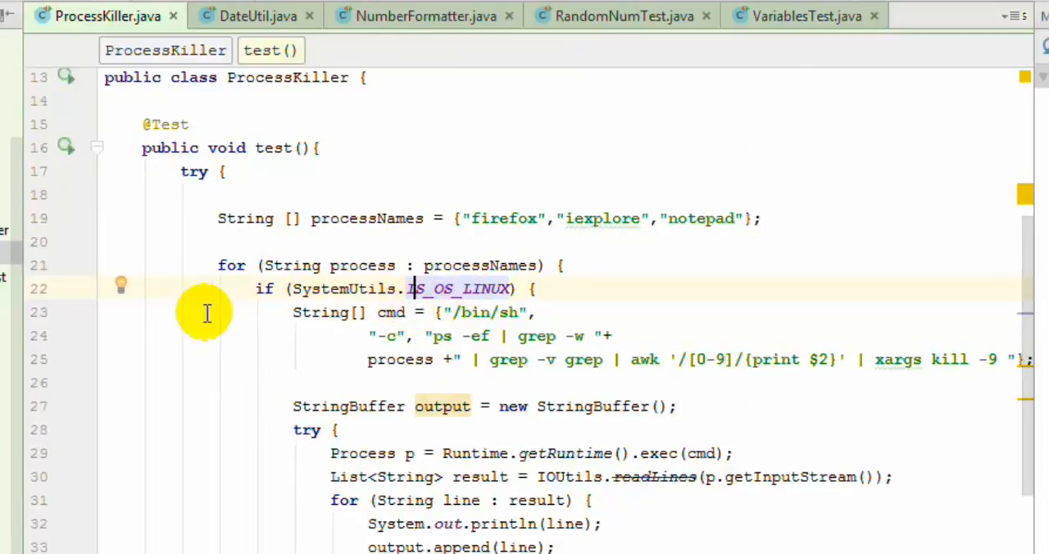
mouse_move(478, 295)
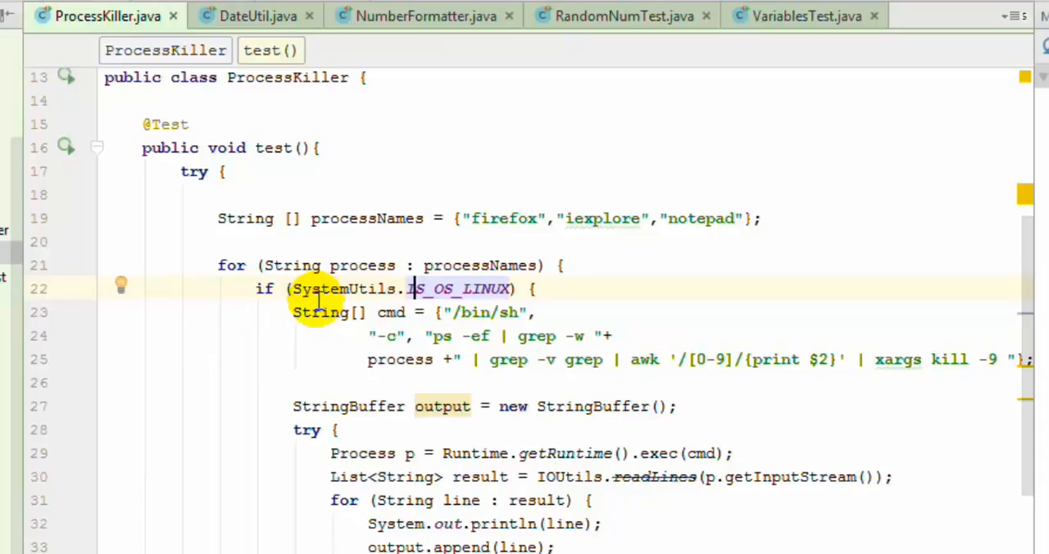
scroll(down, 3)
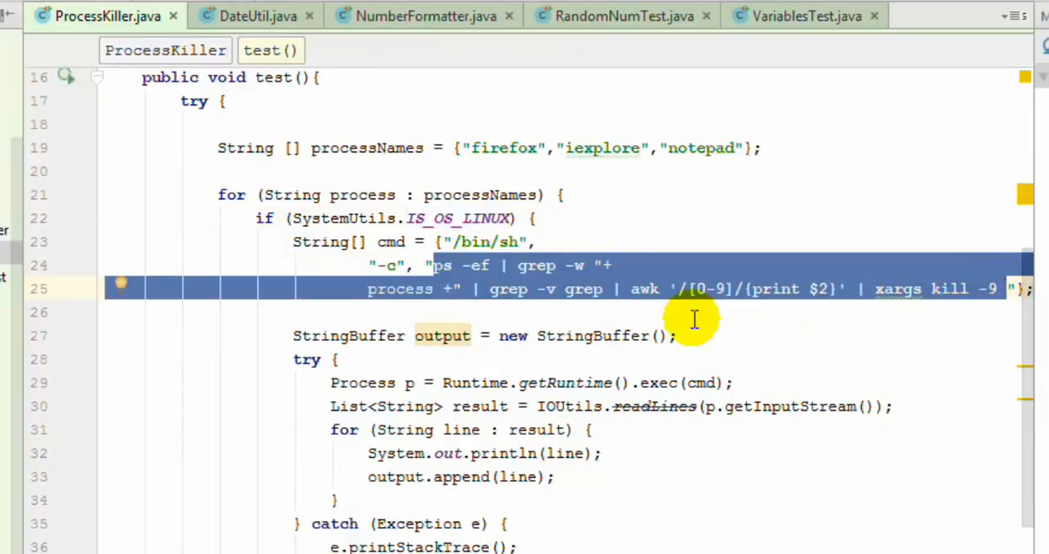
mouse_move(501, 148)
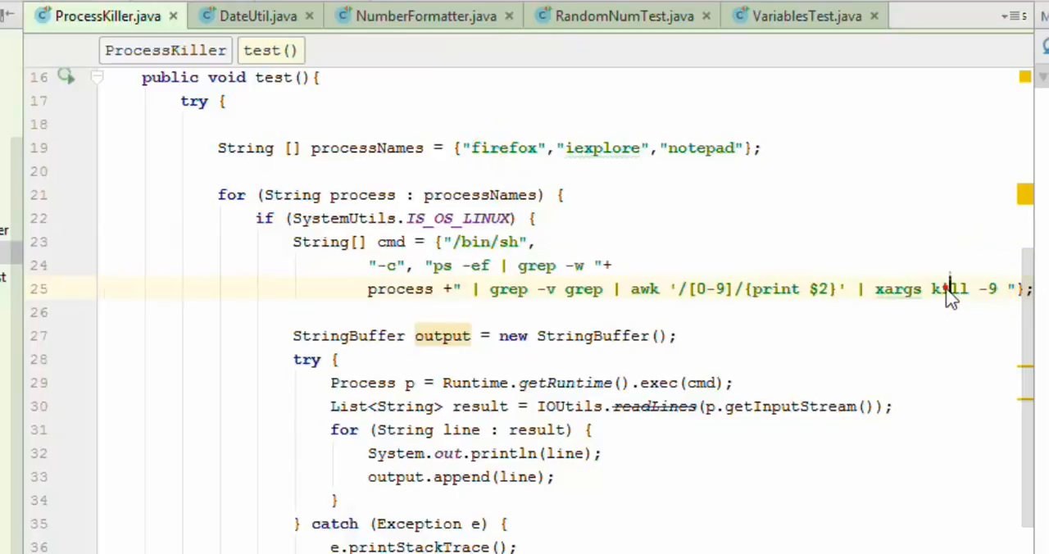
double_click(947, 288)
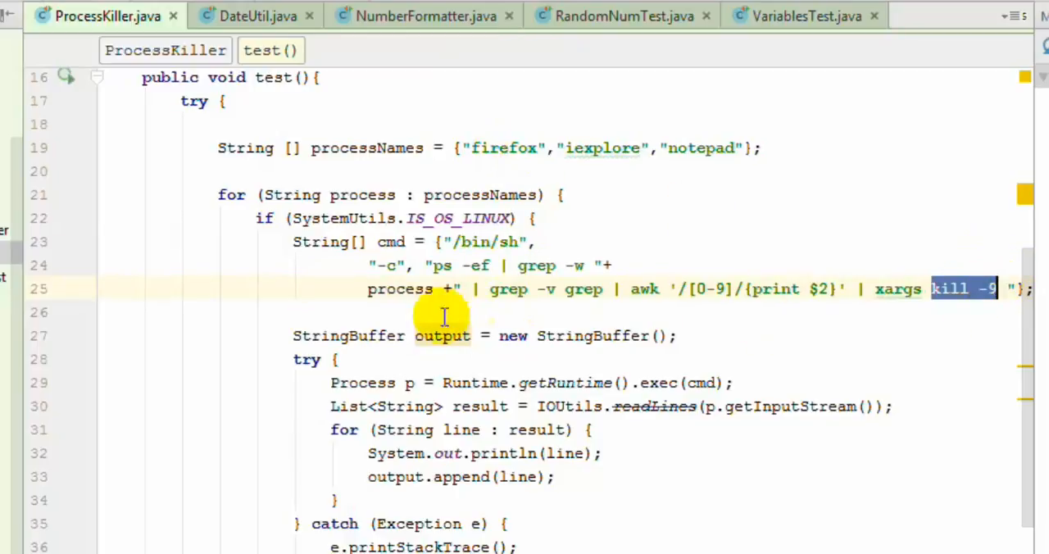
scroll(down, 3)
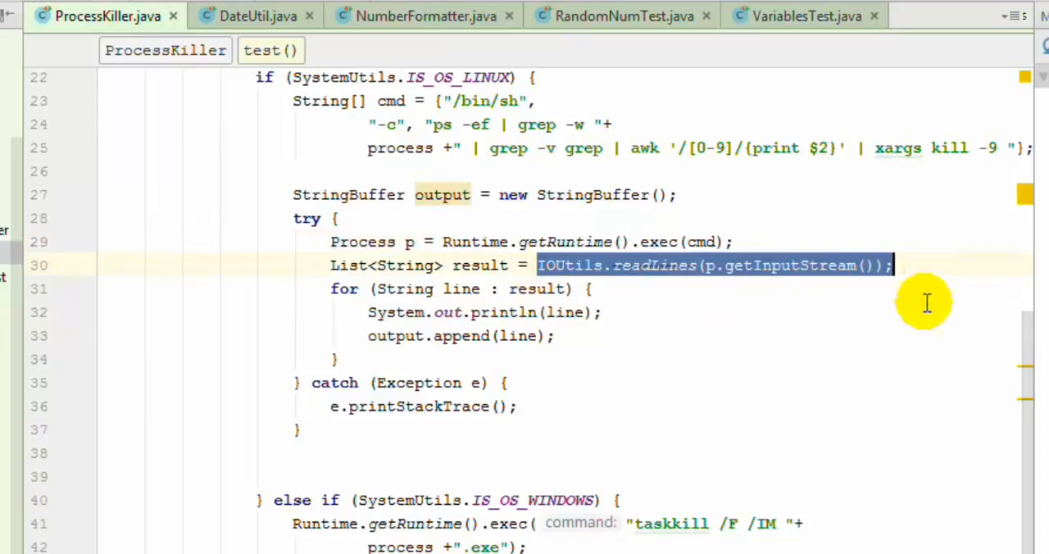
mouse_move(767, 313)
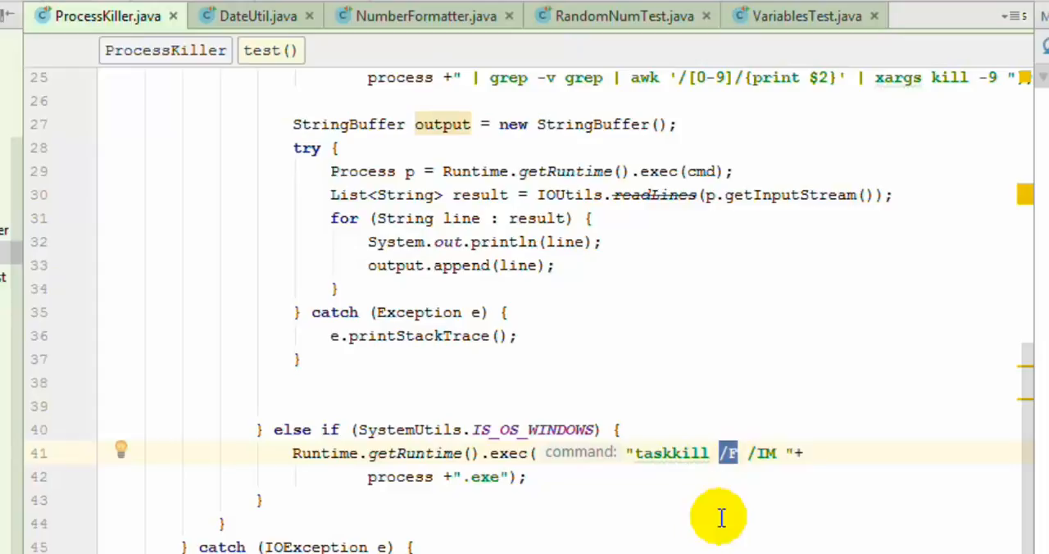
scroll(down, 3)
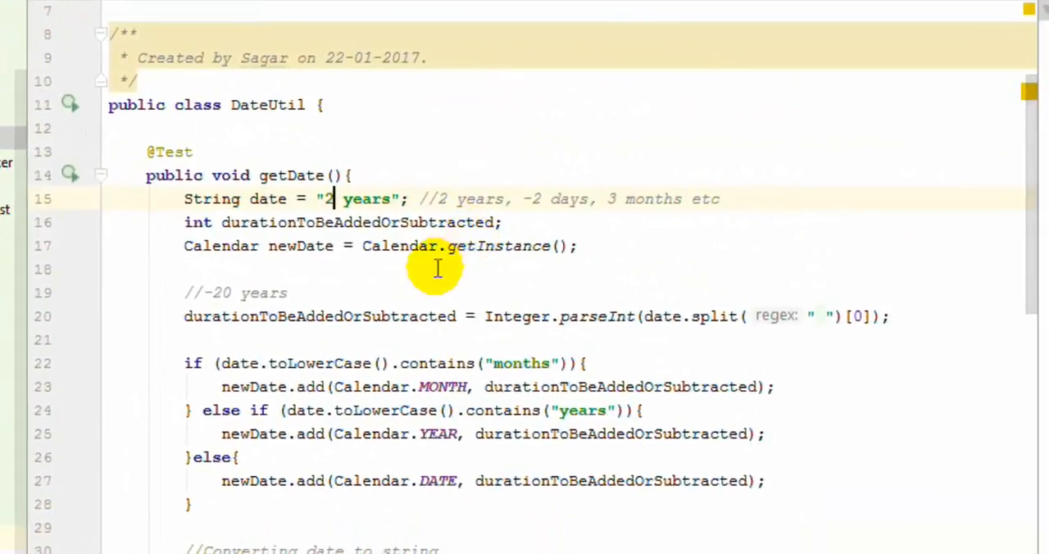
mouse_move(573, 221)
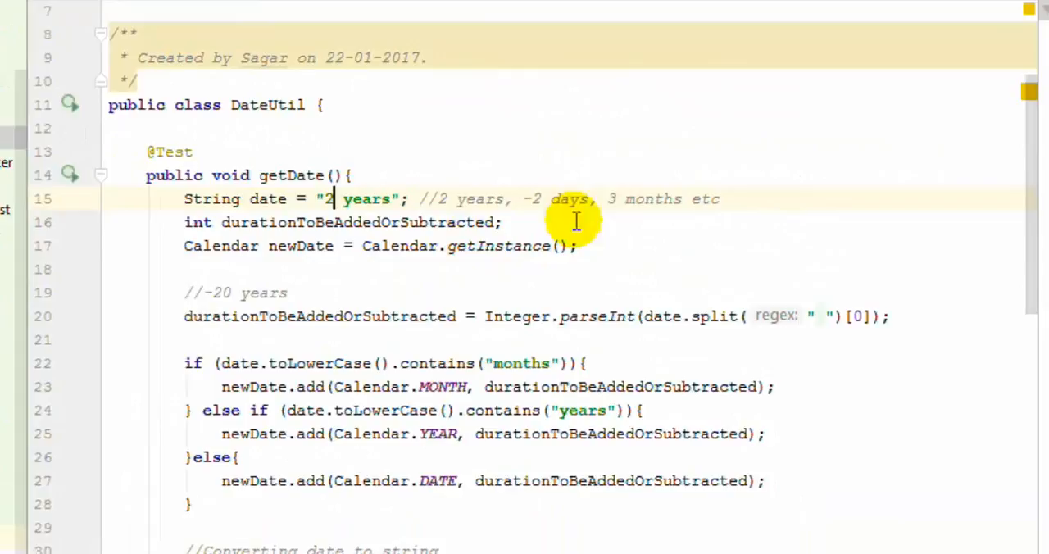
- Point out the '2 years' date string and durationToBeAddedOrSubtracted variable in getDate, then reach formatDate
double_click(367, 199)
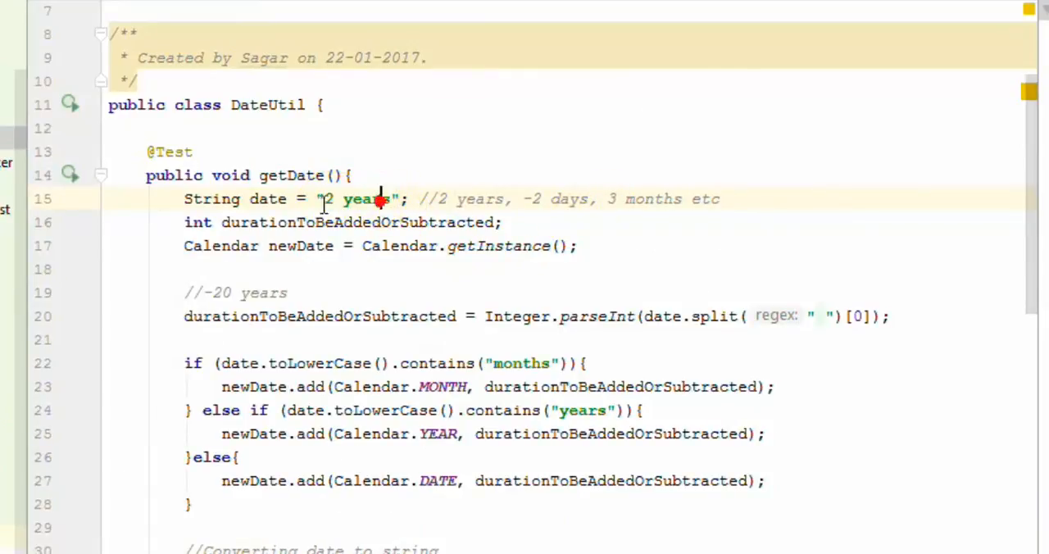
double_click(359, 199)
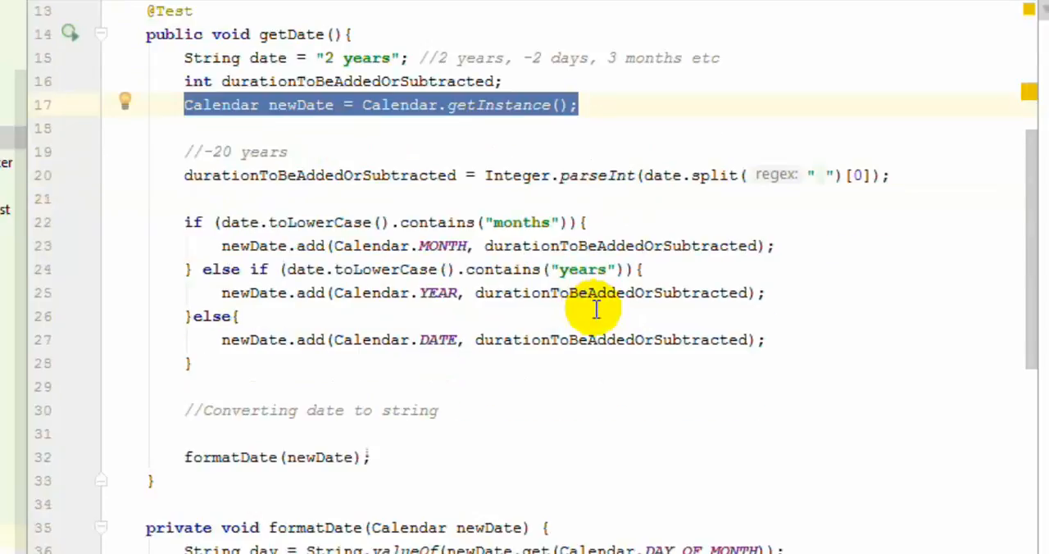
double_click(217, 150)
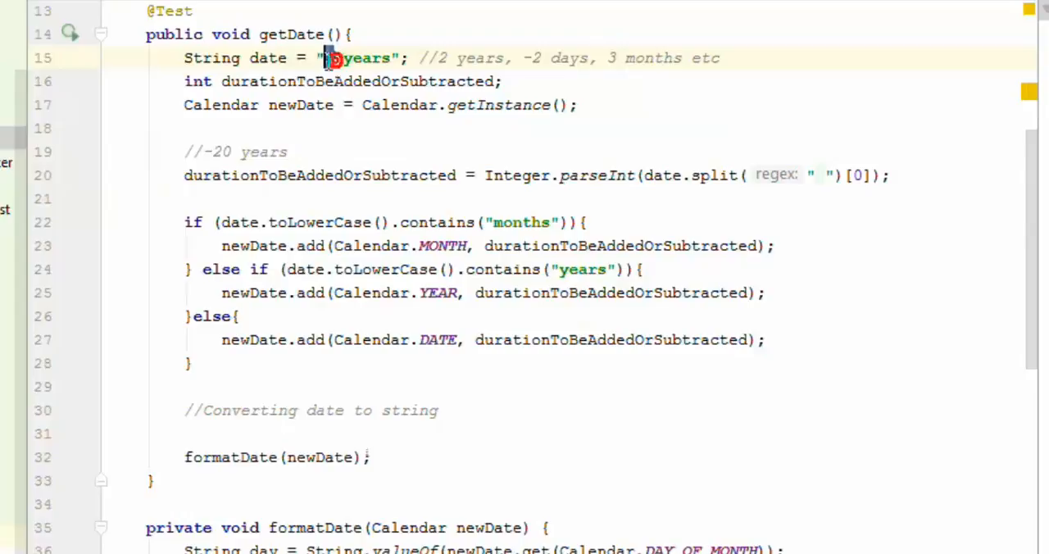
double_click(364, 57)
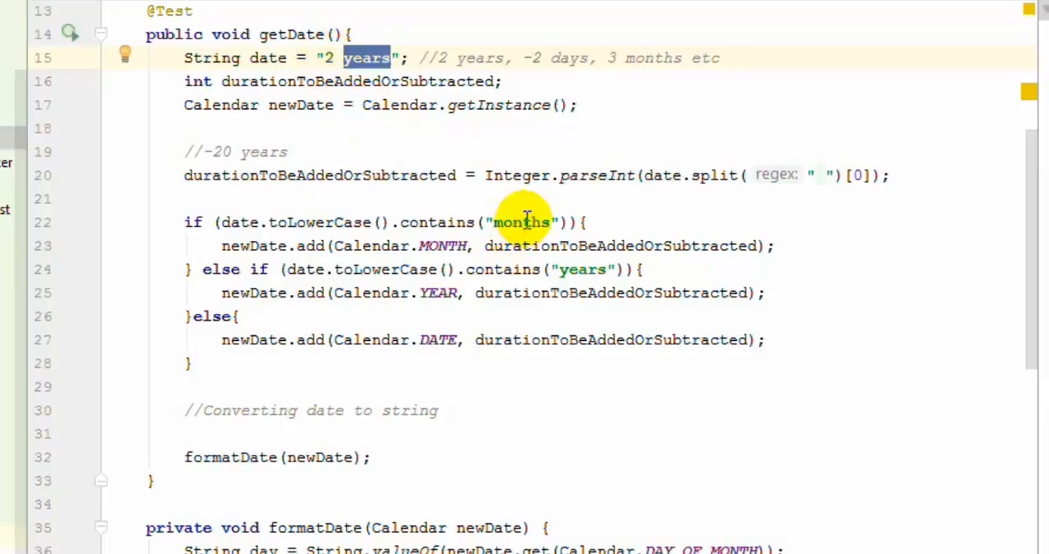
mouse_move(434, 245)
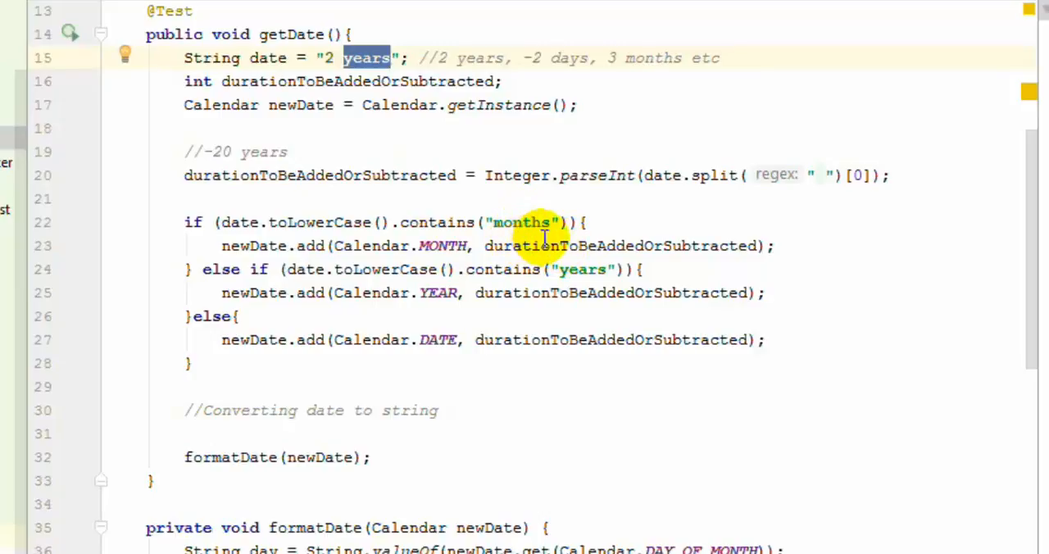
mouse_move(311, 192)
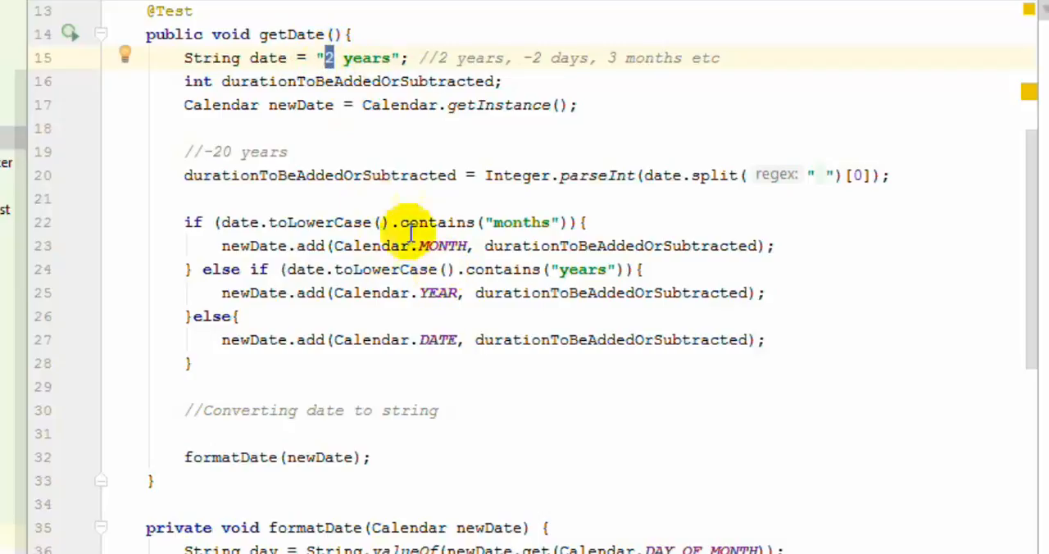
mouse_move(270, 150)
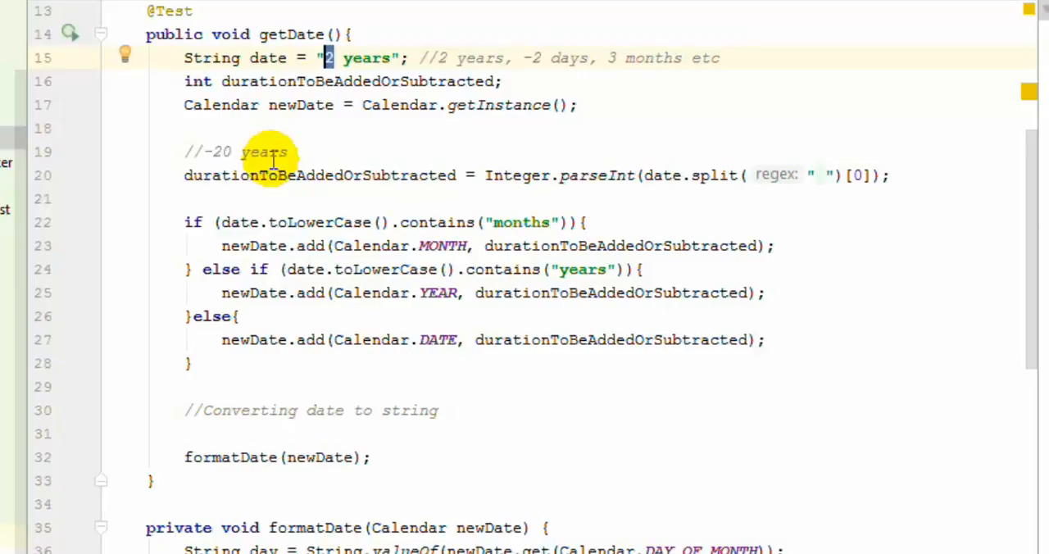
mouse_move(309, 259)
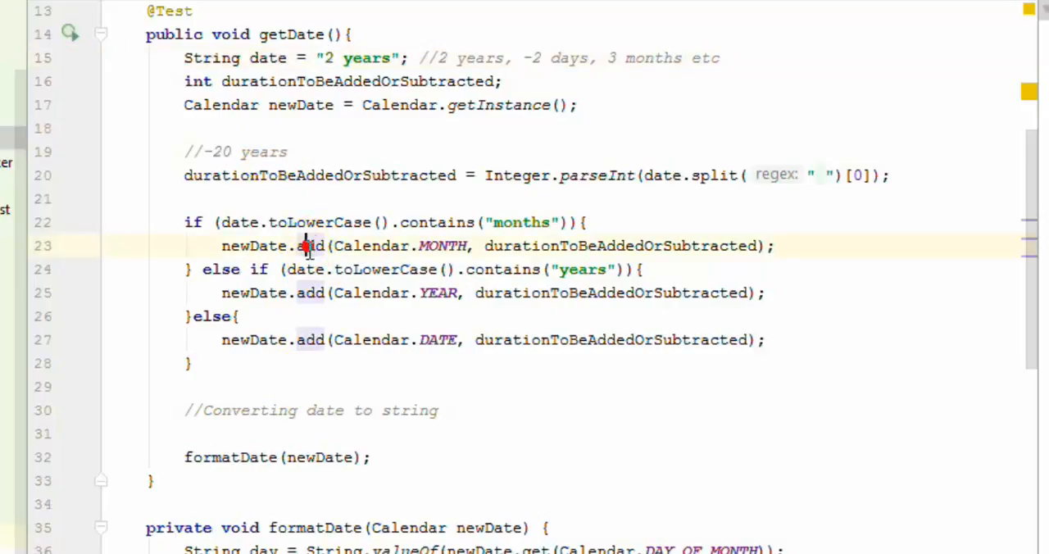
scroll(down, 3)
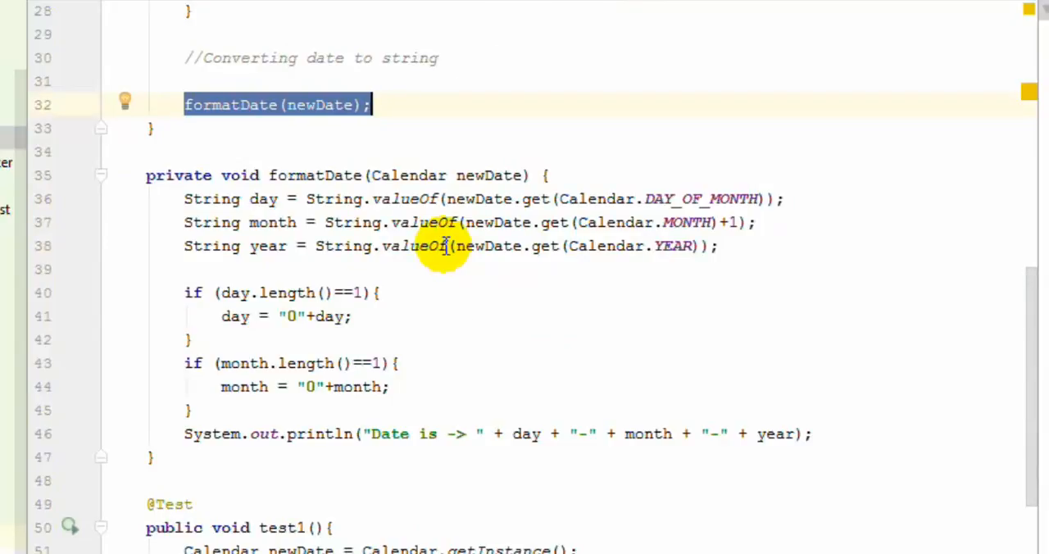
mouse_move(446, 223)
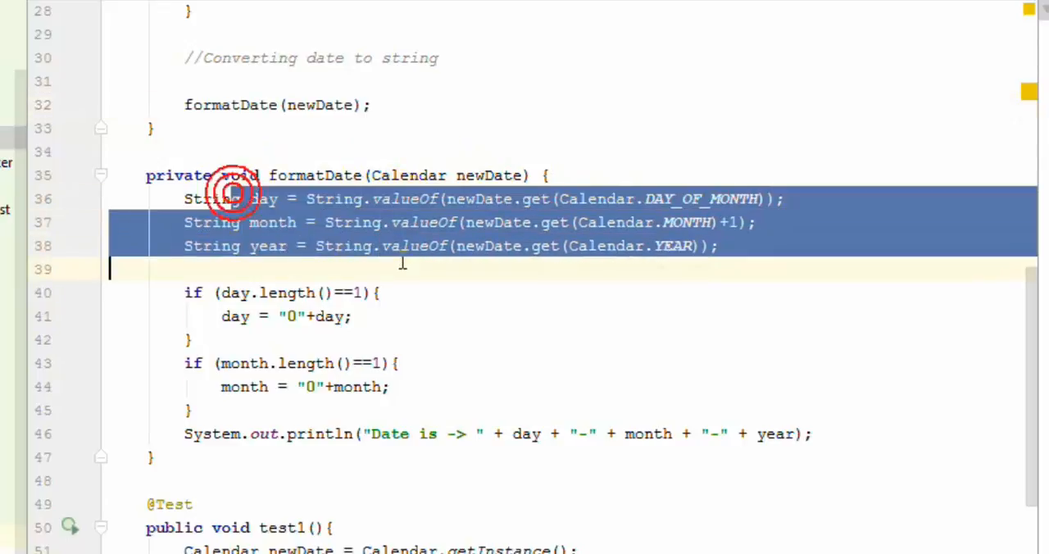
scroll(down, 3)
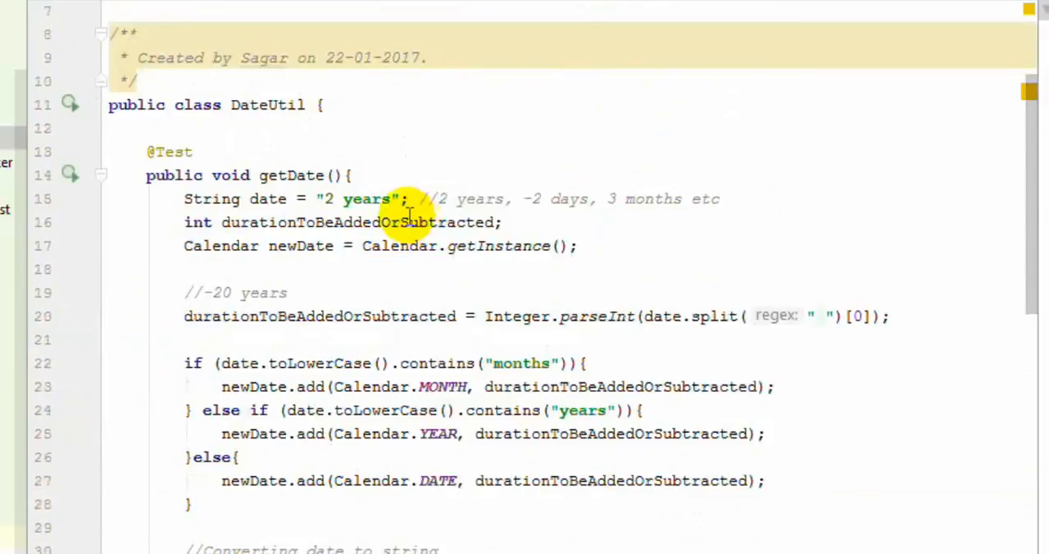
- Run the getDate test, printing 22-01-2019, then scroll down to test1
right_click(407, 216)
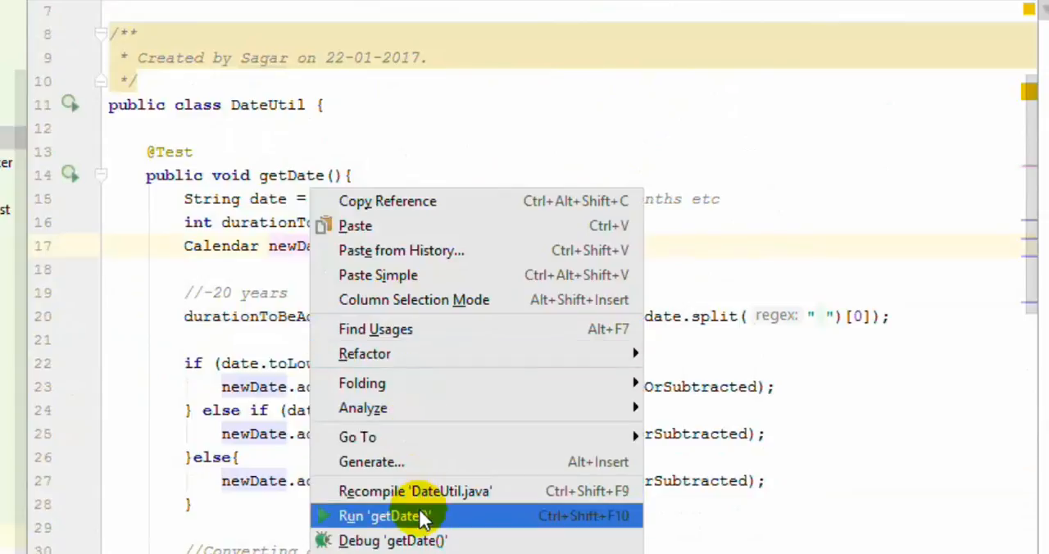
click(380, 514)
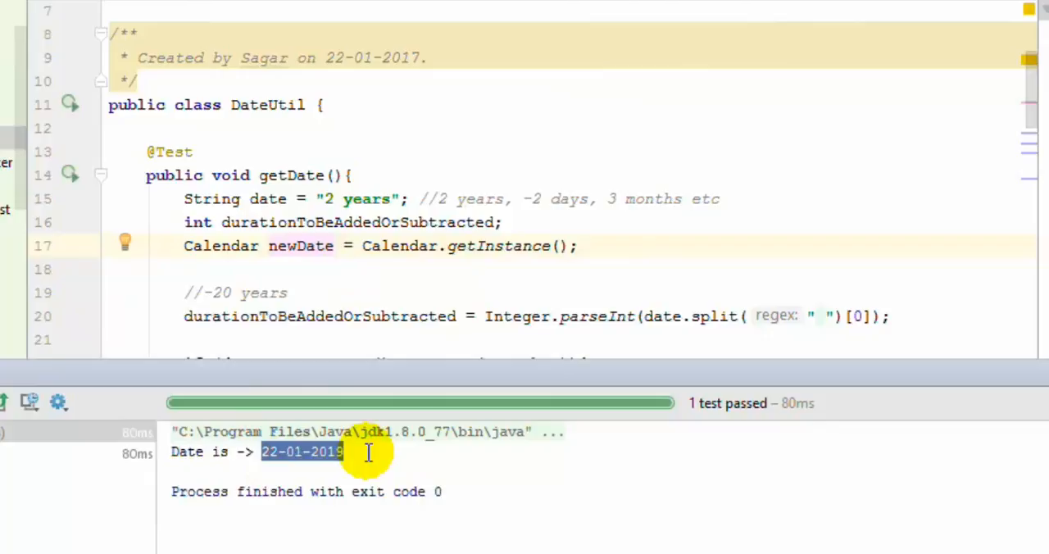
scroll(down, 3)
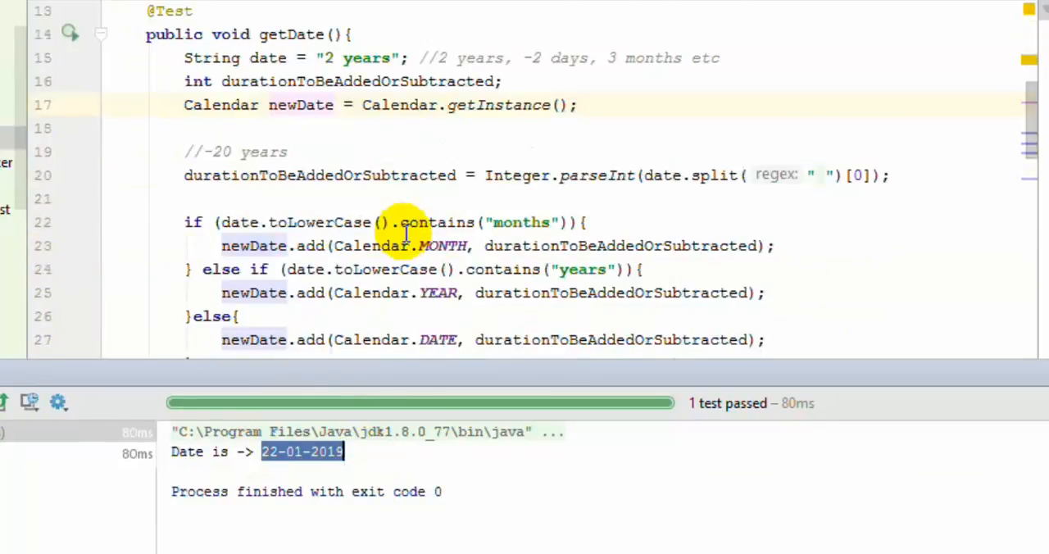
scroll(down, 3)
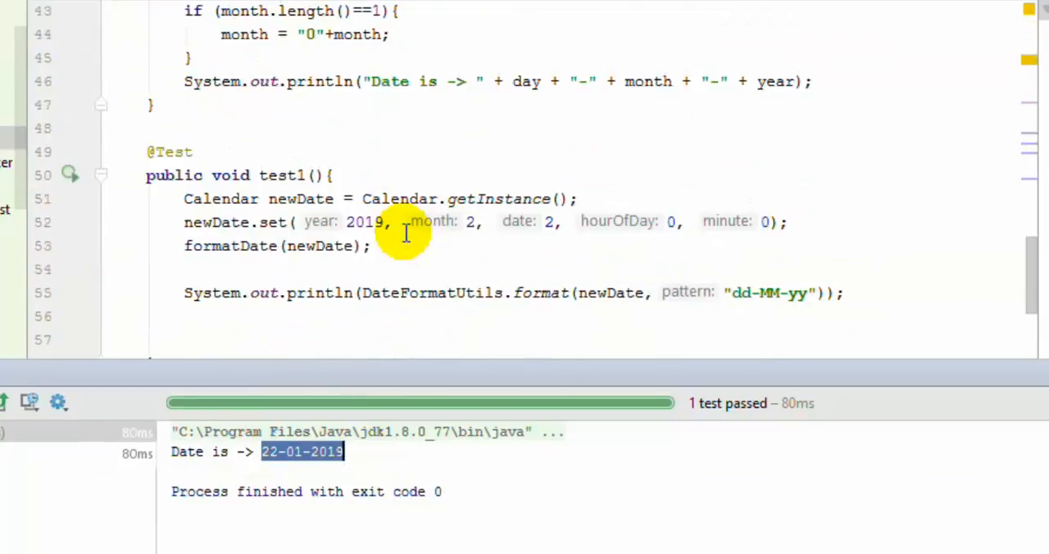
mouse_move(357, 198)
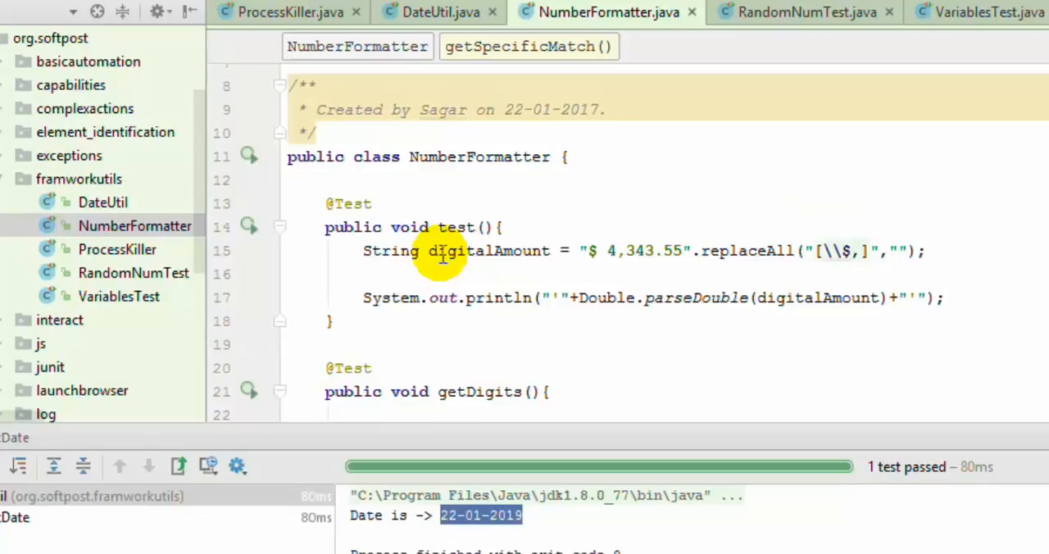
mouse_move(610, 251)
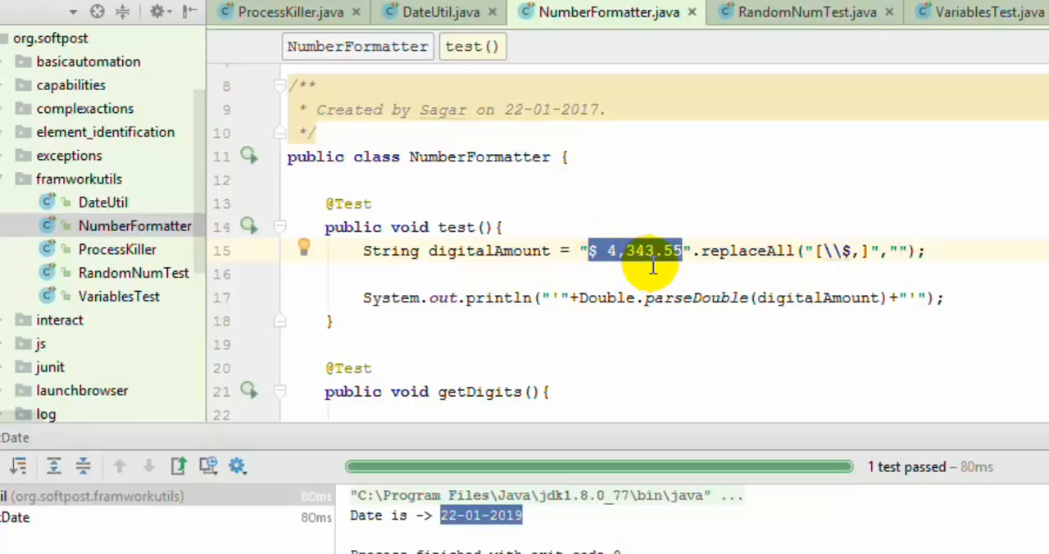
mouse_move(783, 256)
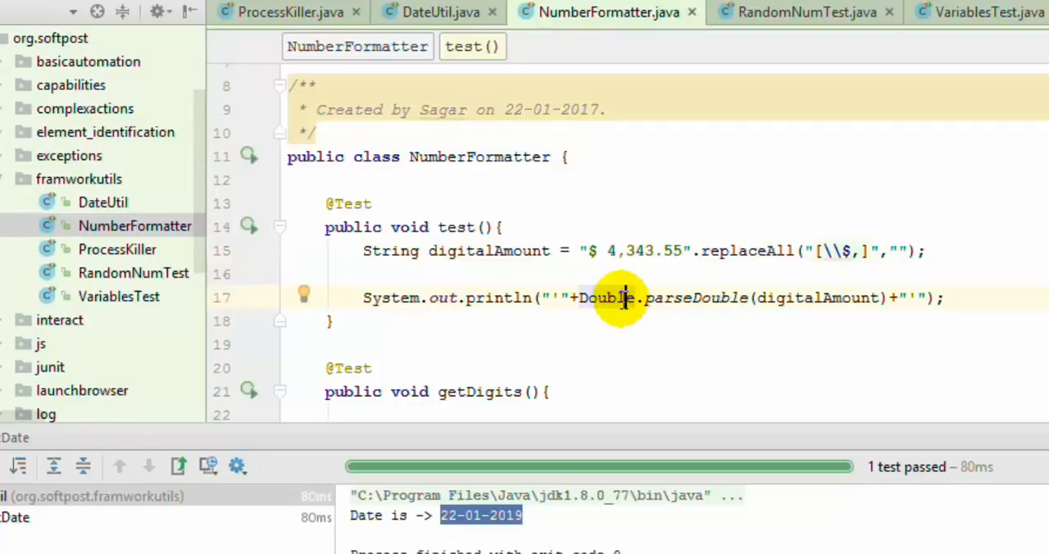
mouse_move(737, 250)
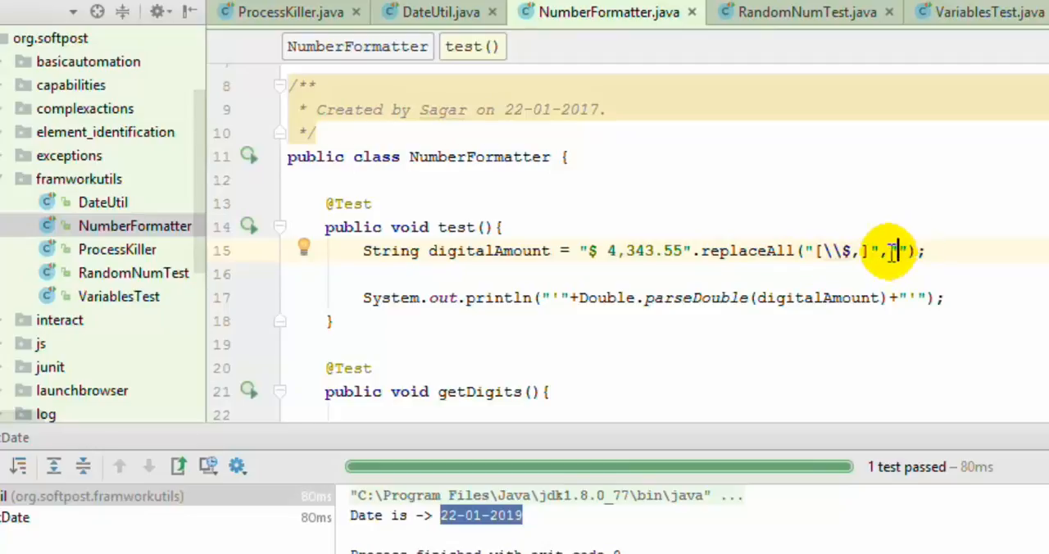
- Bring up run actions for the NumberFormatter test that prints 4343.55
right_click(893, 250)
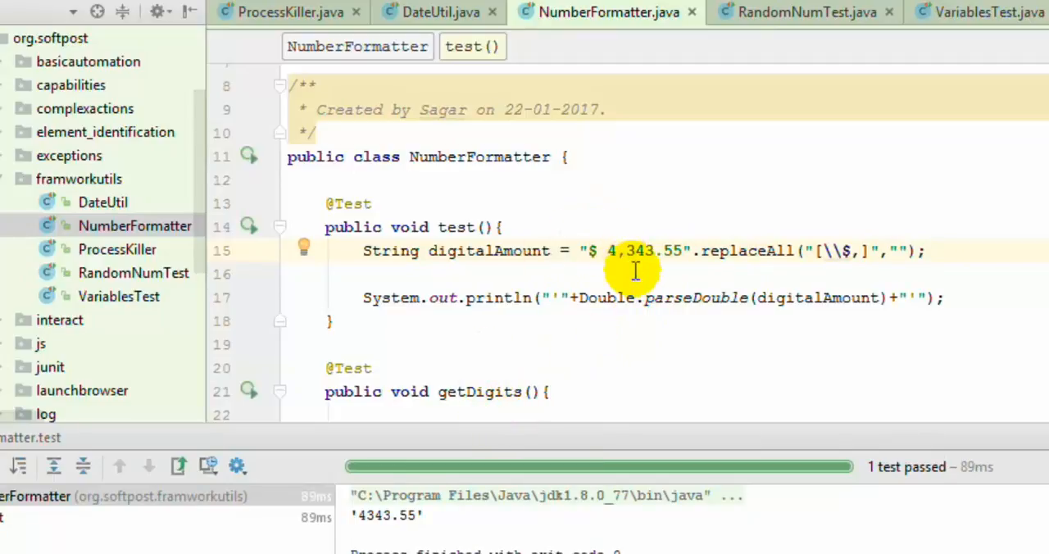
- Highlight the [^0-9.] regex in getDigits and run the test printing 33.44
scroll(down, 3)
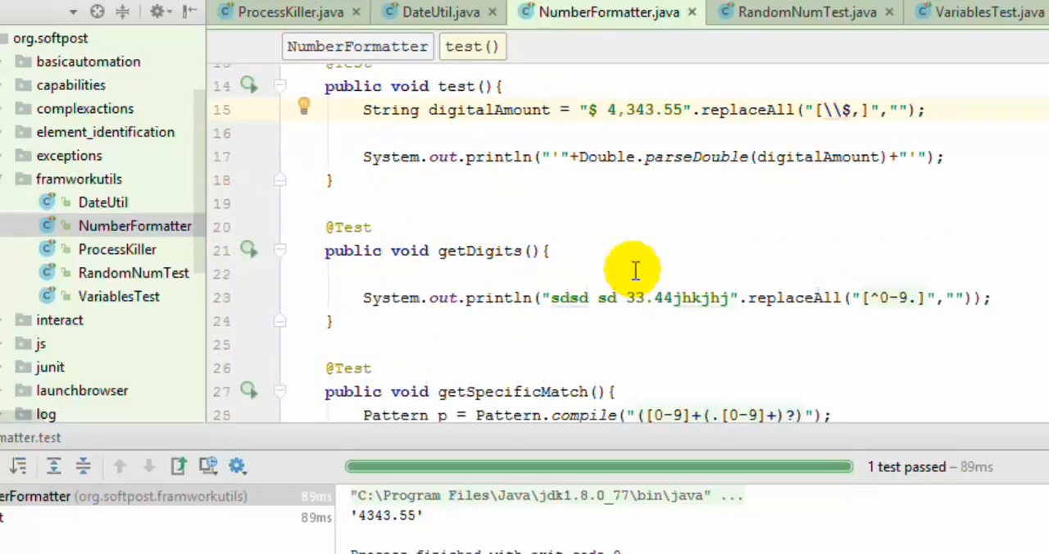
scroll(down, 3)
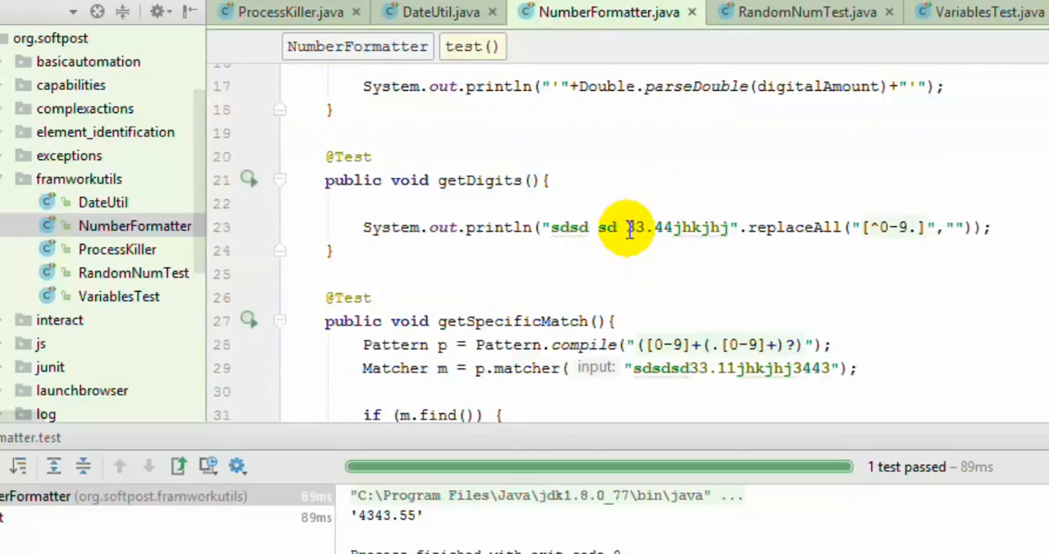
double_click(637, 226)
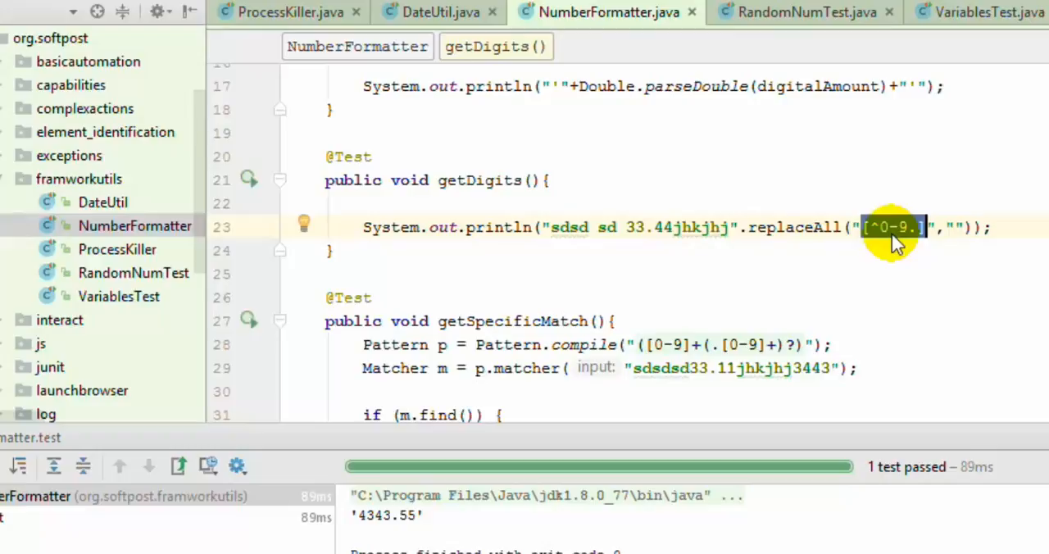
mouse_move(885, 237)
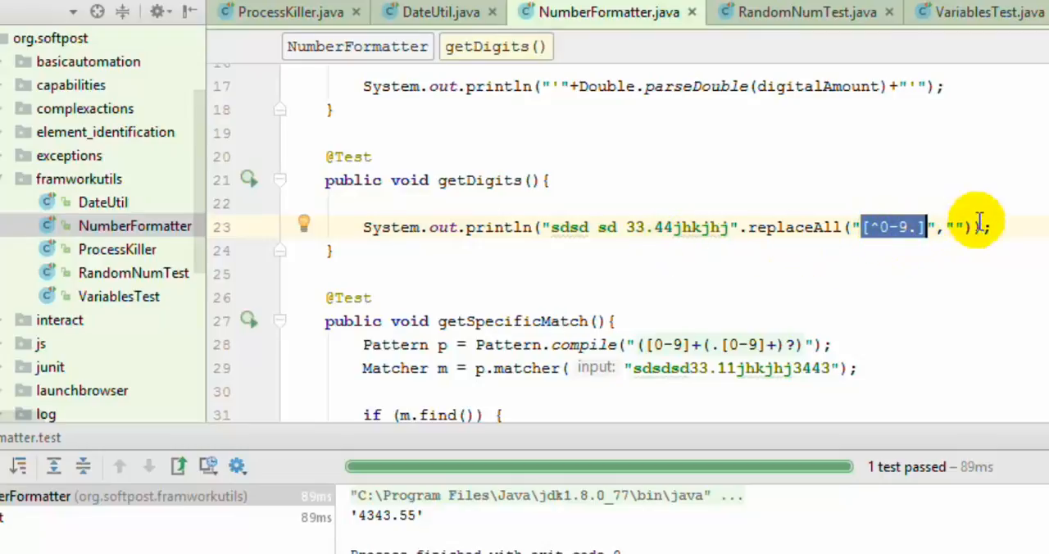
right_click(980, 226)
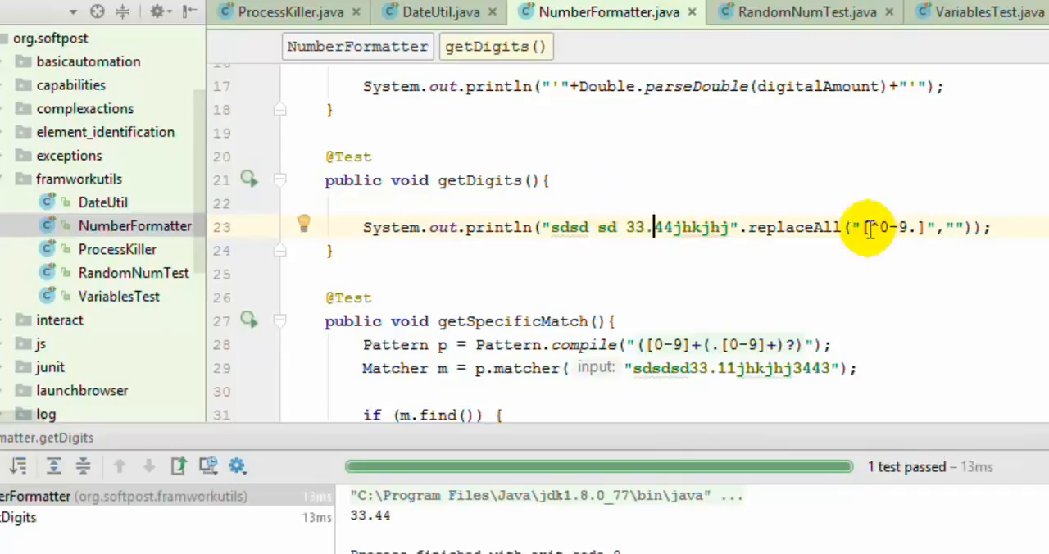
scroll(down, 3)
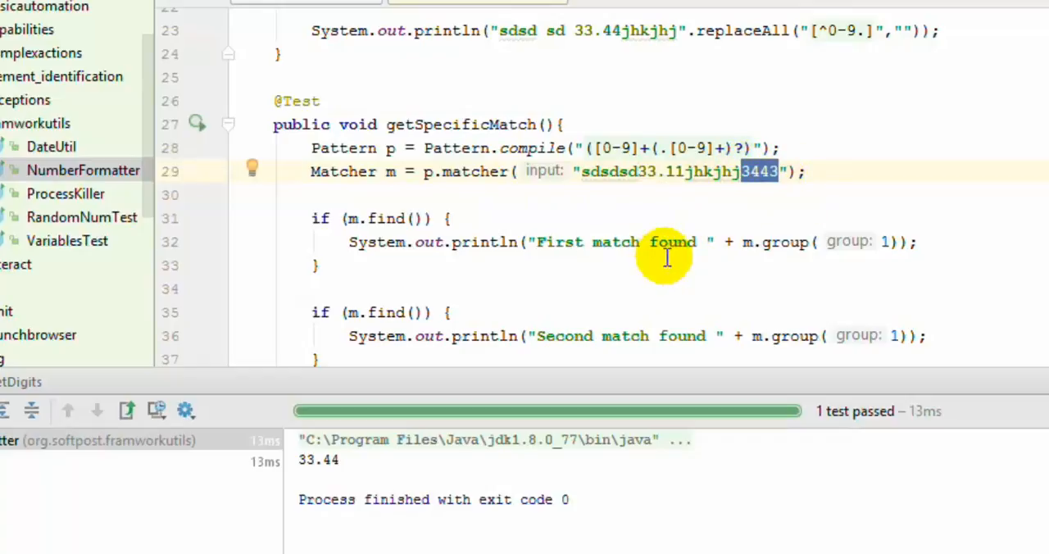
mouse_move(357, 172)
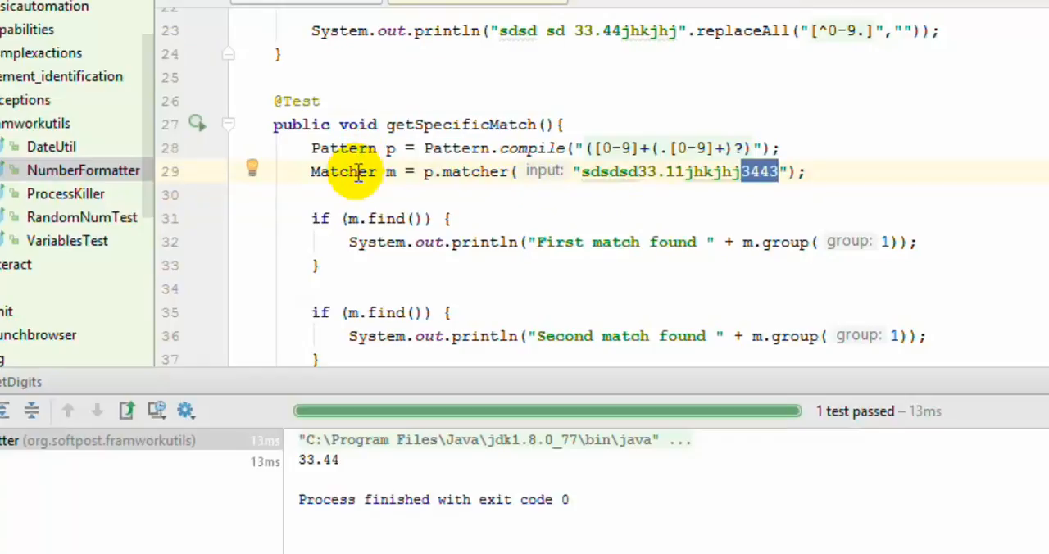
mouse_move(484, 195)
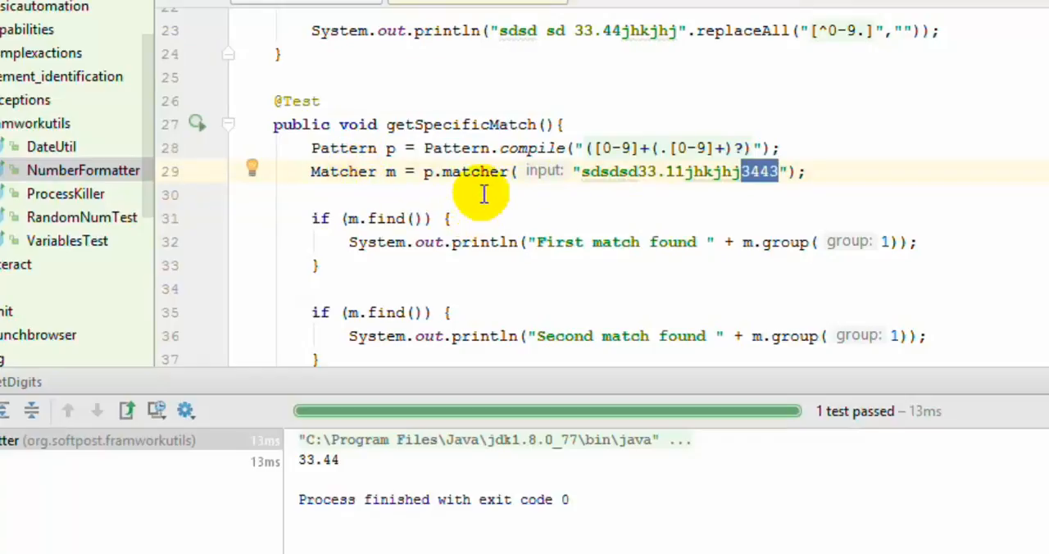
mouse_move(348, 218)
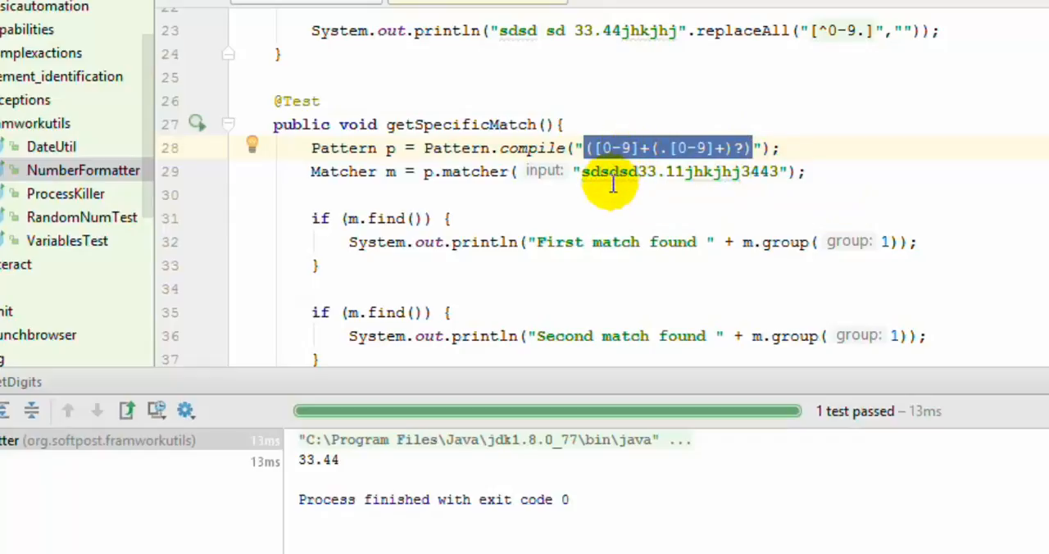
mouse_move(605, 209)
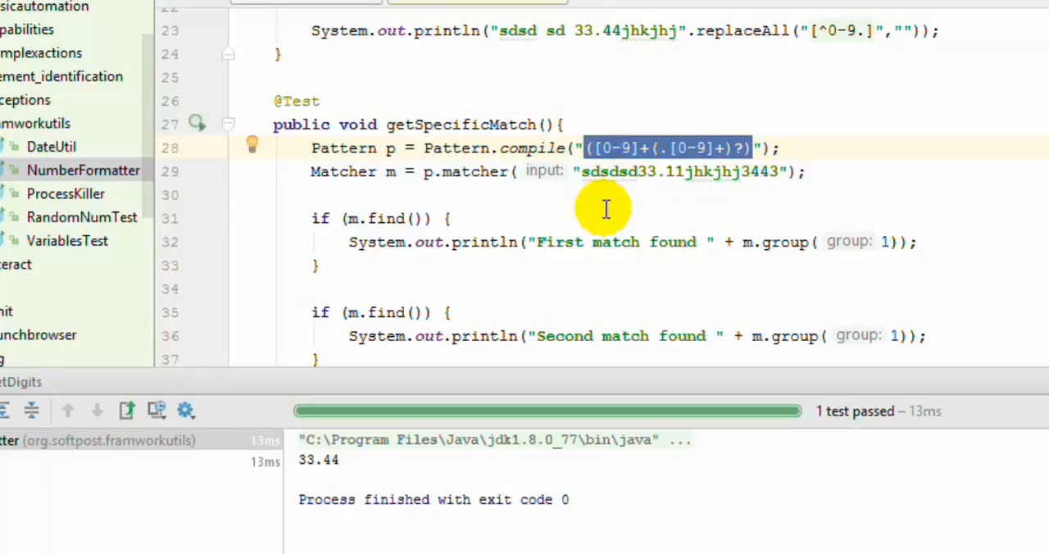
mouse_move(249, 220)
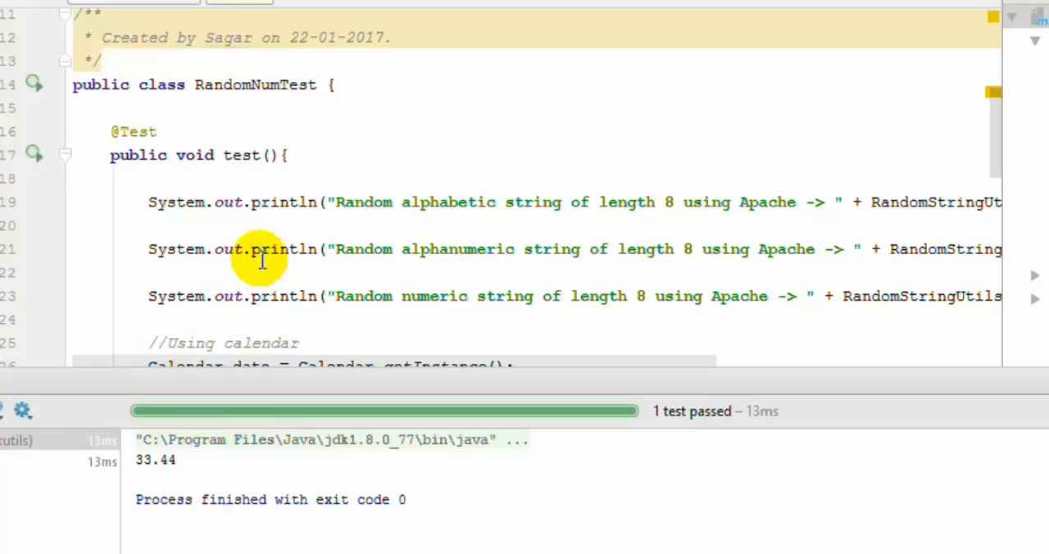
mouse_move(598, 410)
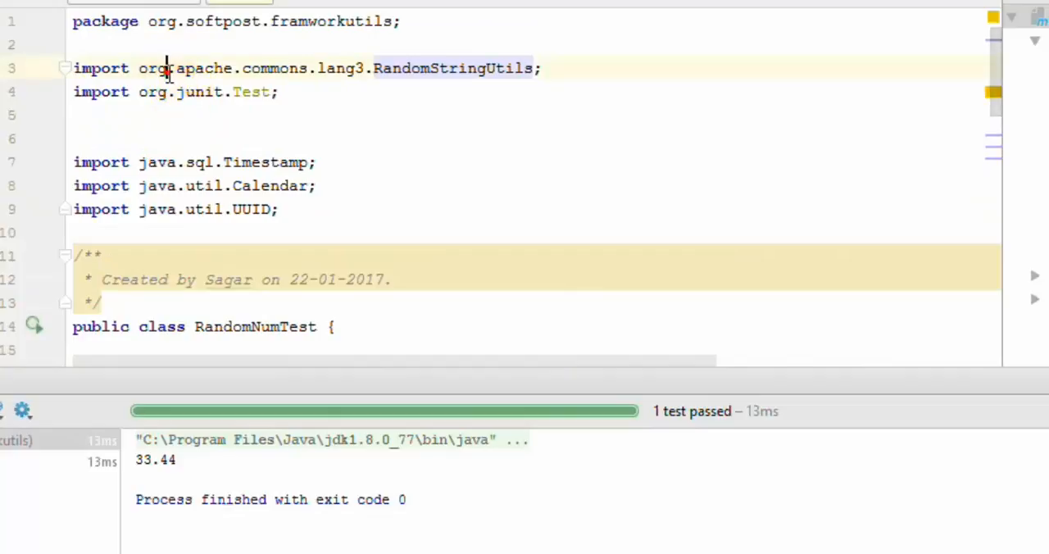
- Highlight the RandomStringUtils import and the length-8 randomAlphabetic/randomNumeric calls
drag(167, 69, 439, 69)
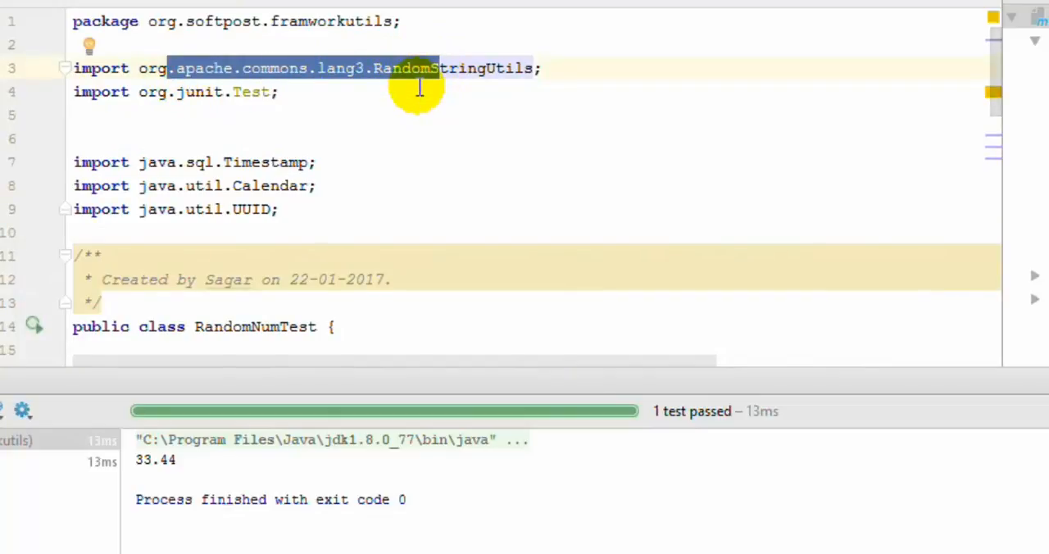
scroll(down, 3)
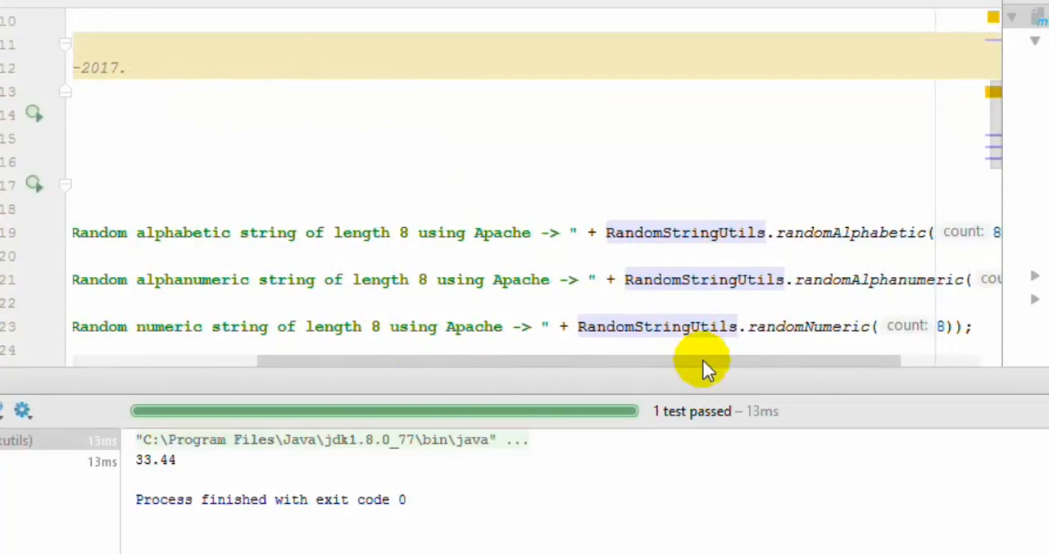
drag(704, 361, 799, 361)
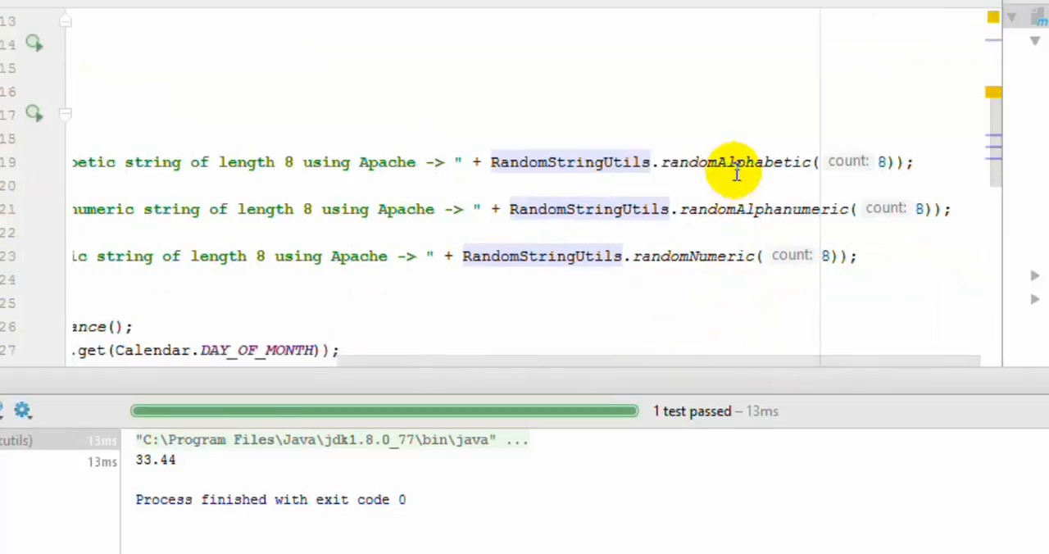
mouse_move(767, 209)
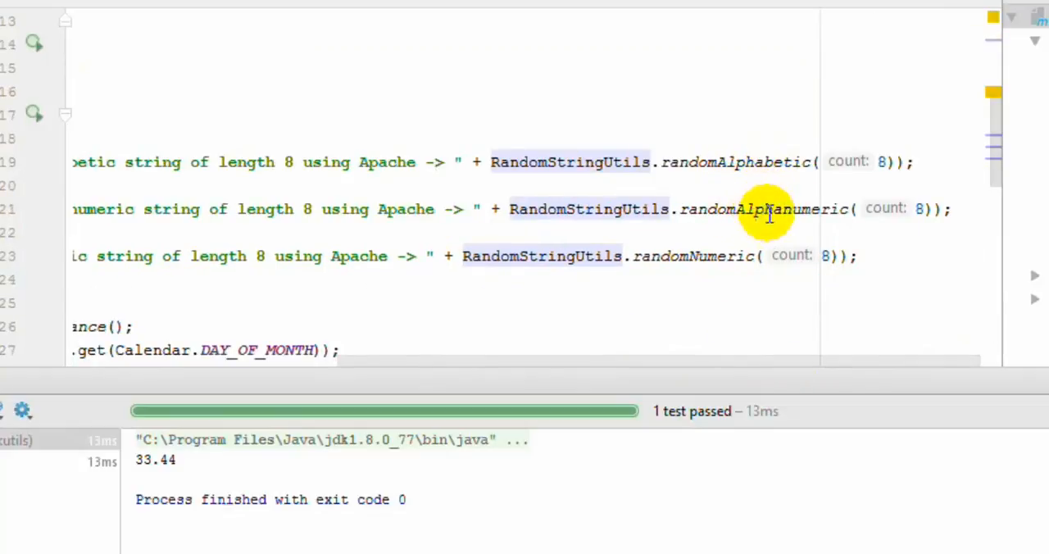
mouse_move(746, 255)
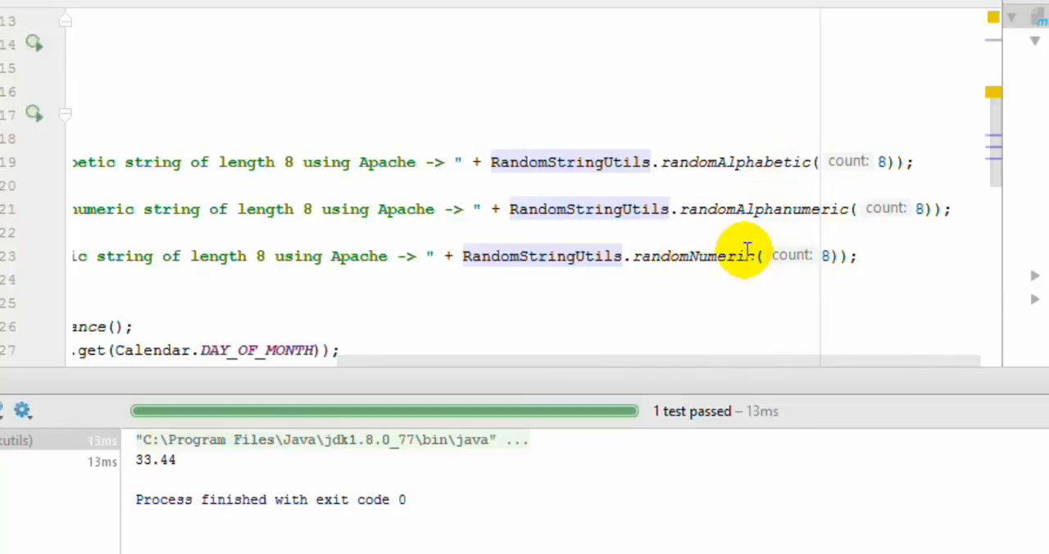
mouse_move(832, 160)
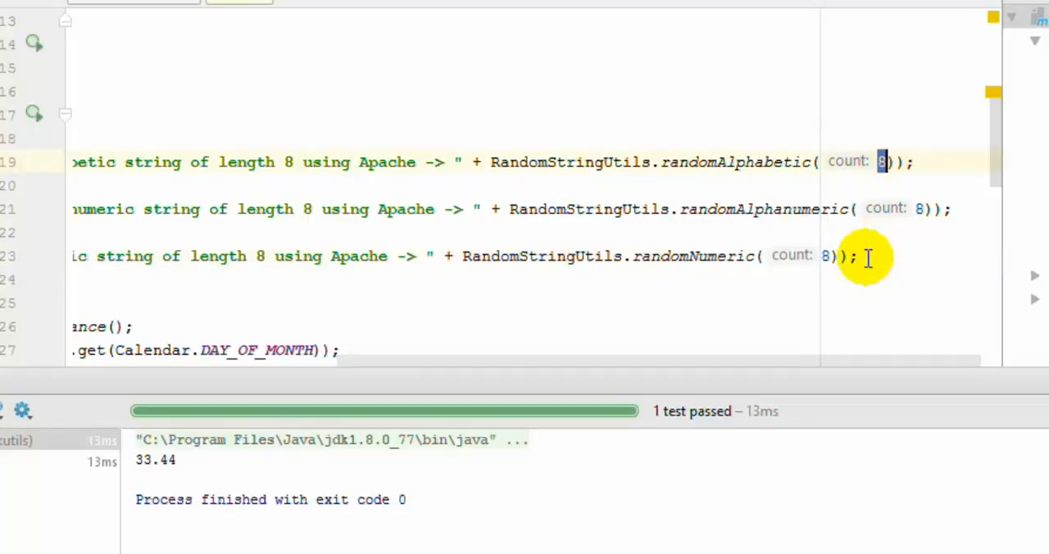
mouse_move(642, 363)
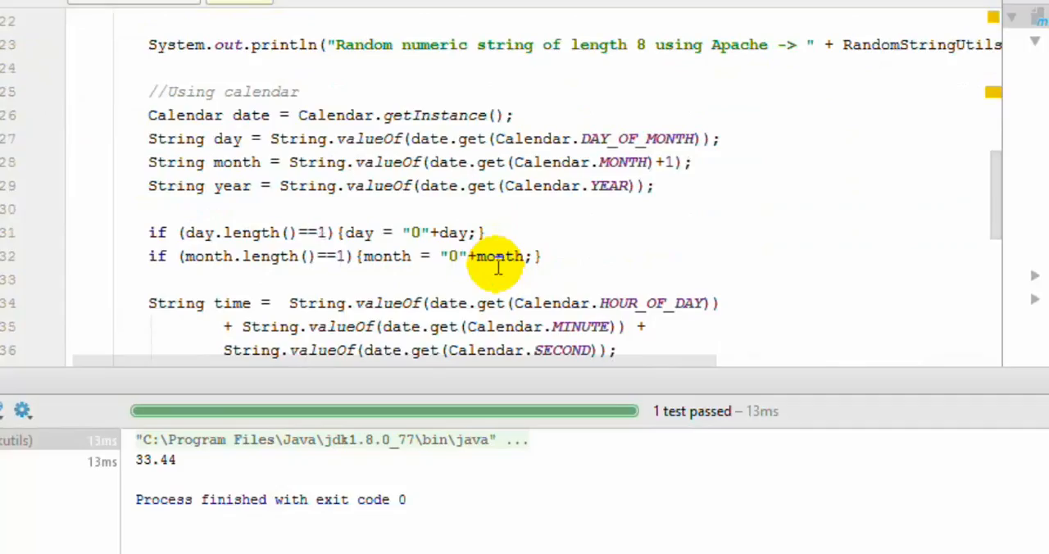
scroll(down, 3)
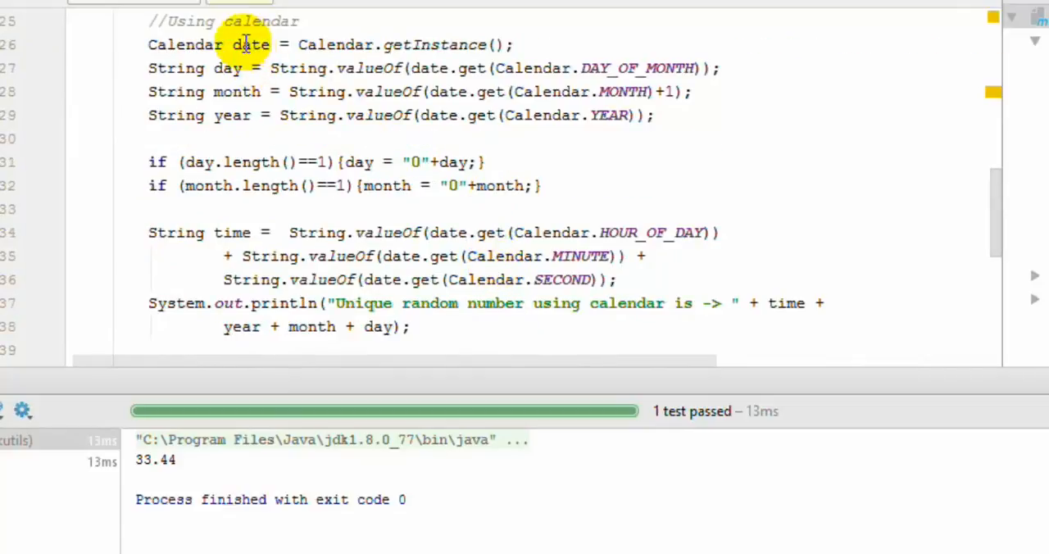
scroll(down, 3)
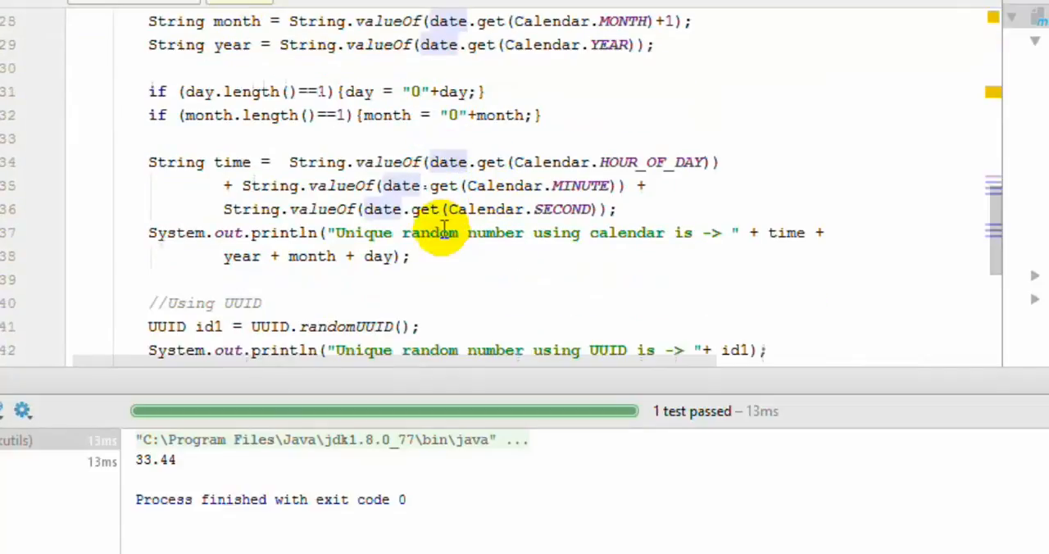
scroll(up, 3)
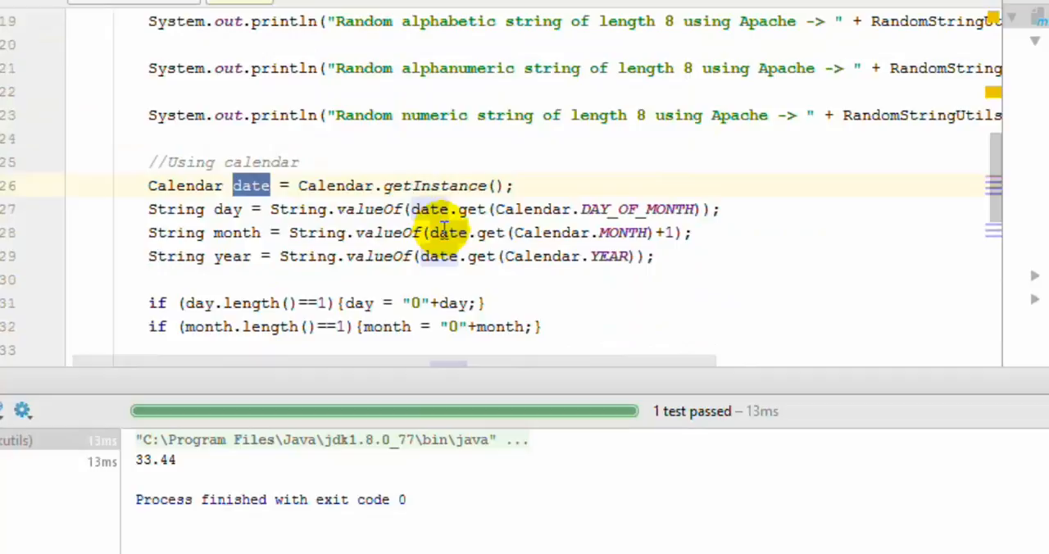
scroll(down, 3)
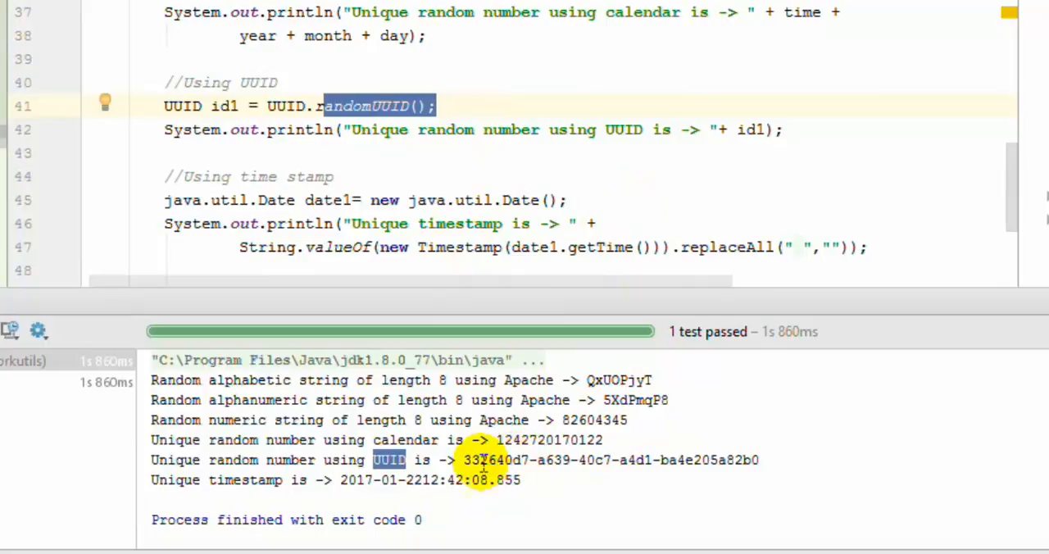
- Mark the UUID and timestamp lines in the RandomNumTest run output
drag(482, 458, 521, 479)
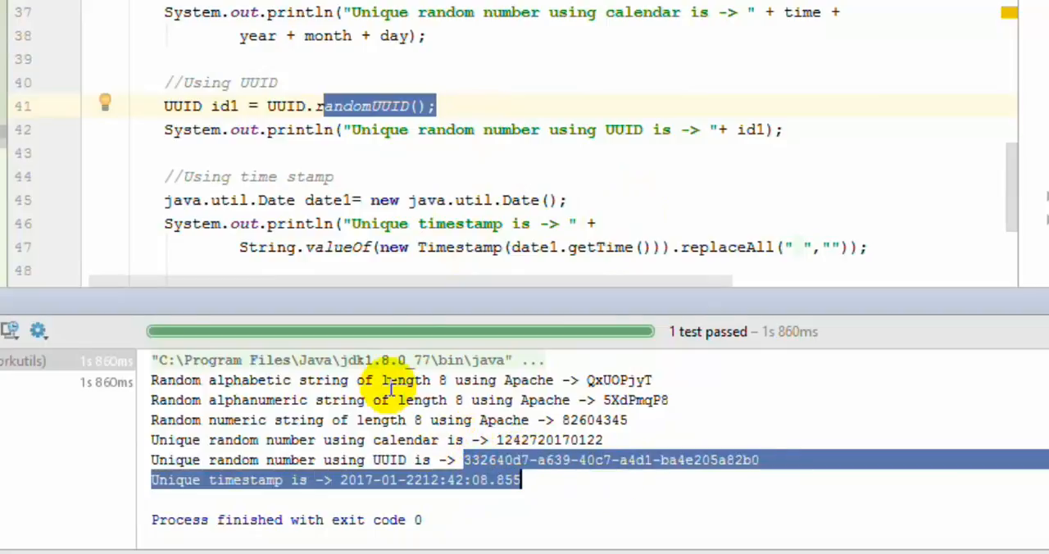
click(180, 249)
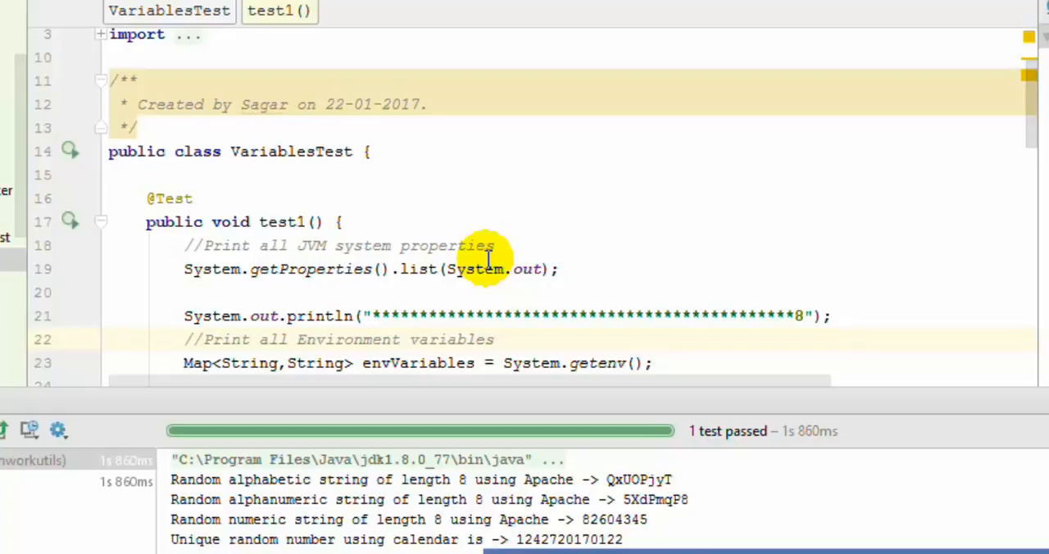
- Mark the System.getProperties list call and the getenv loop printing each key and value in test1
double_click(397, 246)
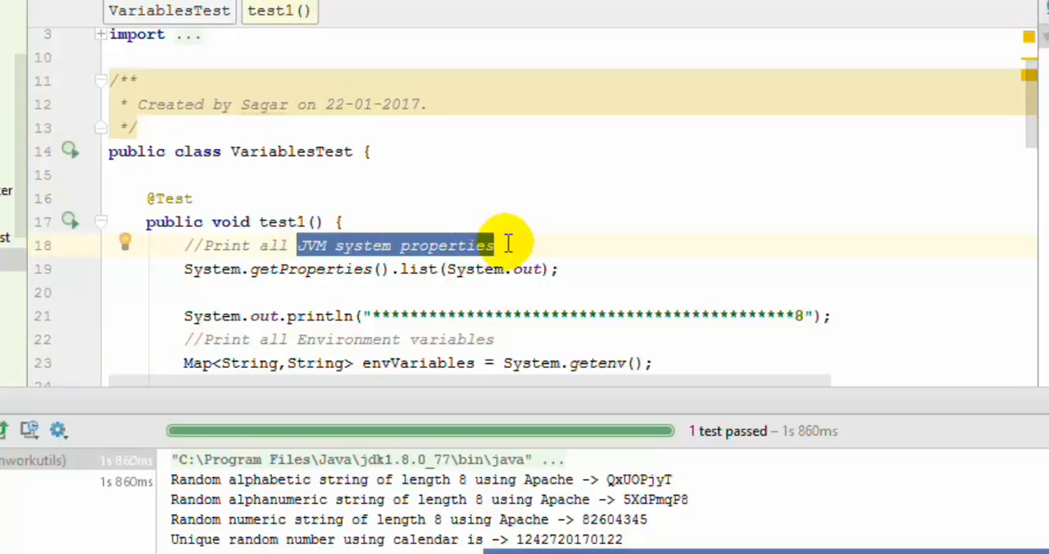
mouse_move(392, 302)
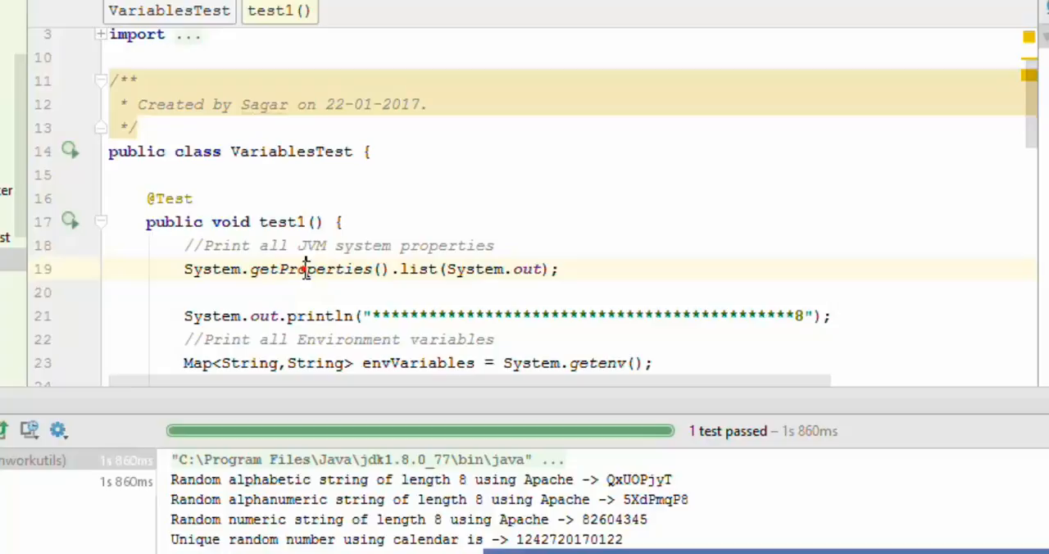
triple_click(369, 269)
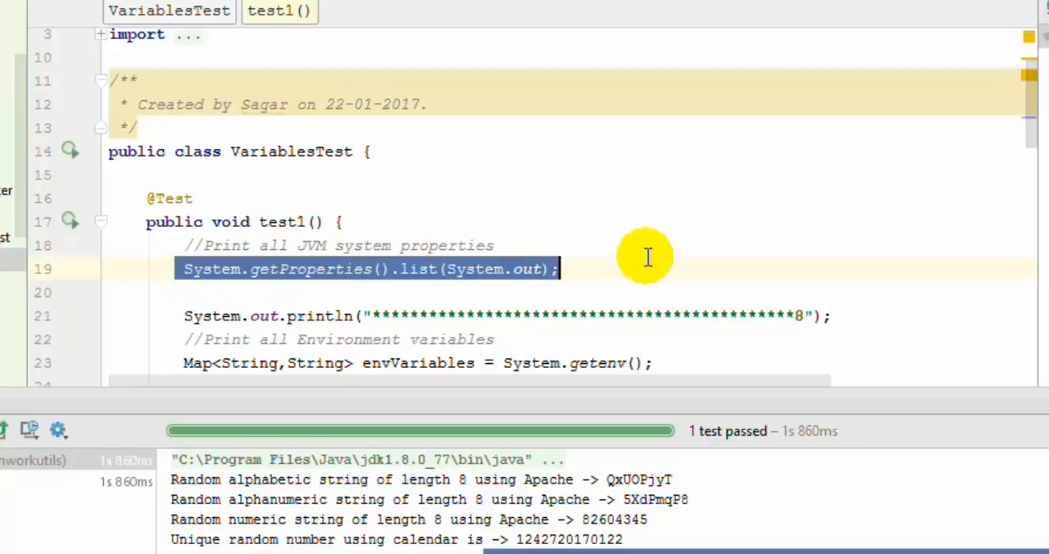
scroll(down, 3)
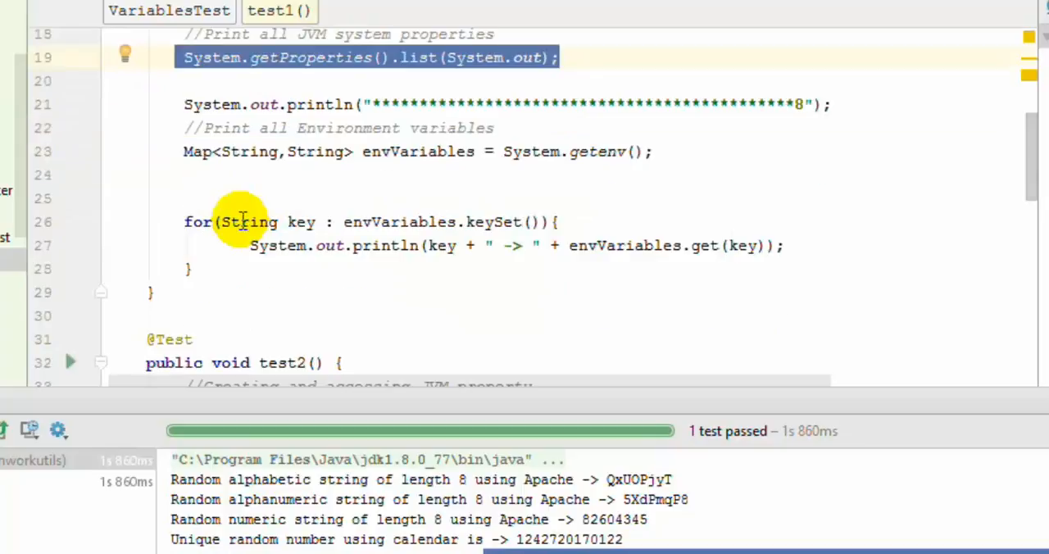
drag(170, 151, 590, 246)
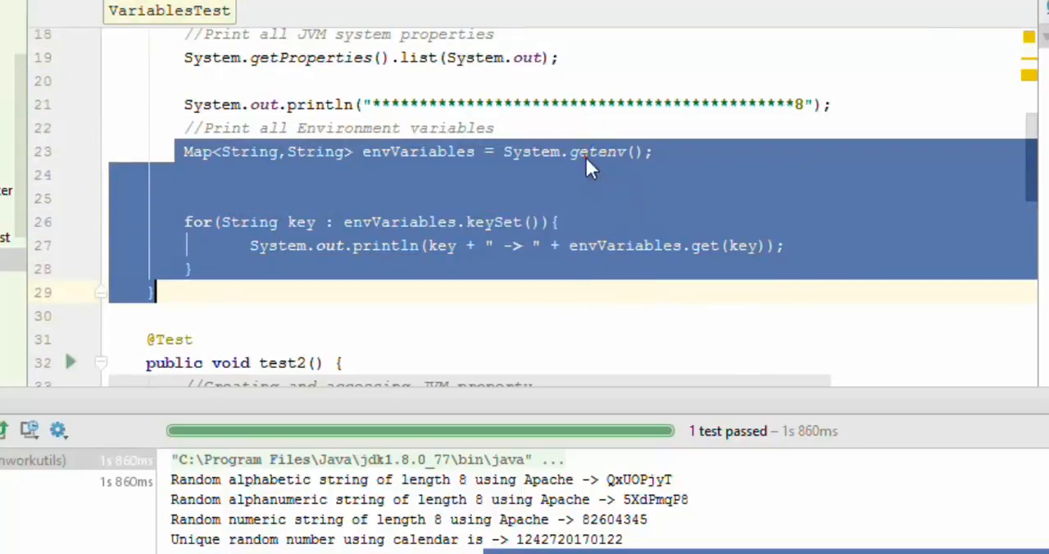
click(586, 150)
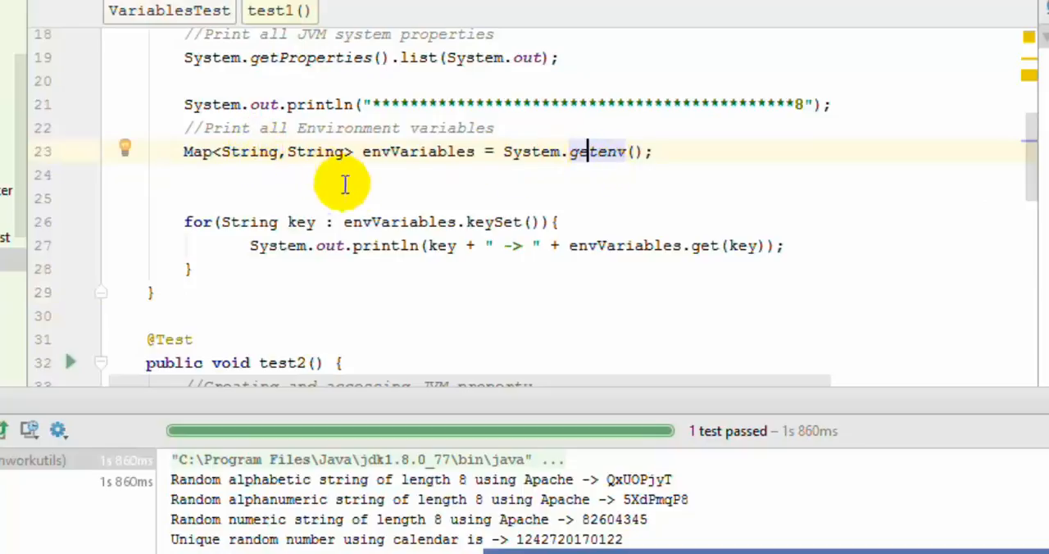
mouse_move(400, 211)
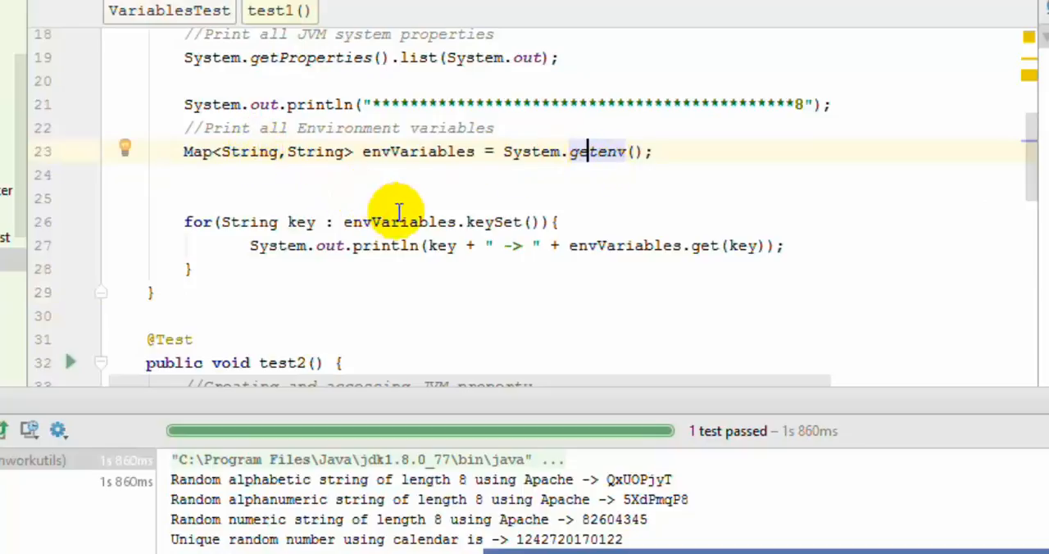
mouse_move(357, 229)
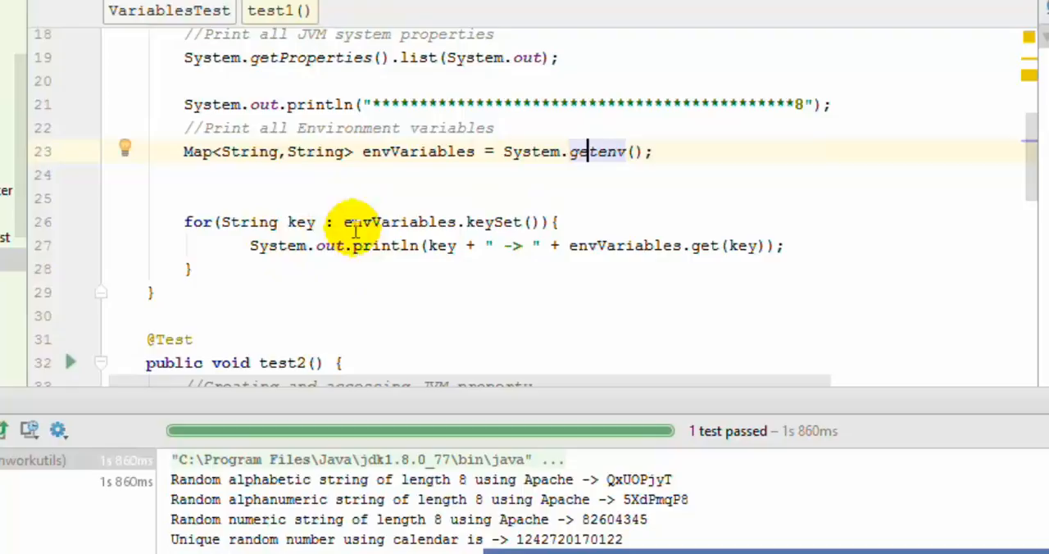
mouse_move(331, 209)
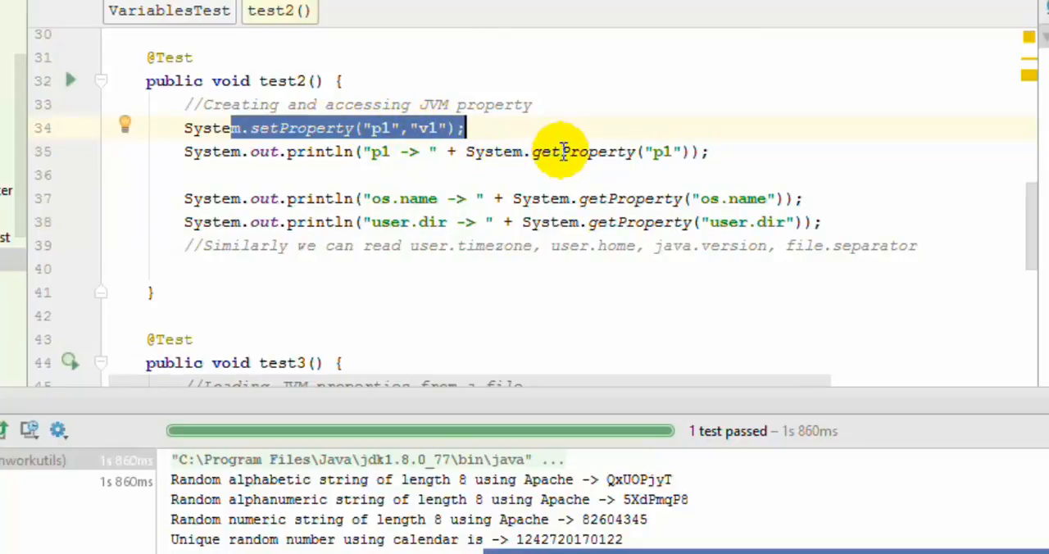
mouse_move(659, 154)
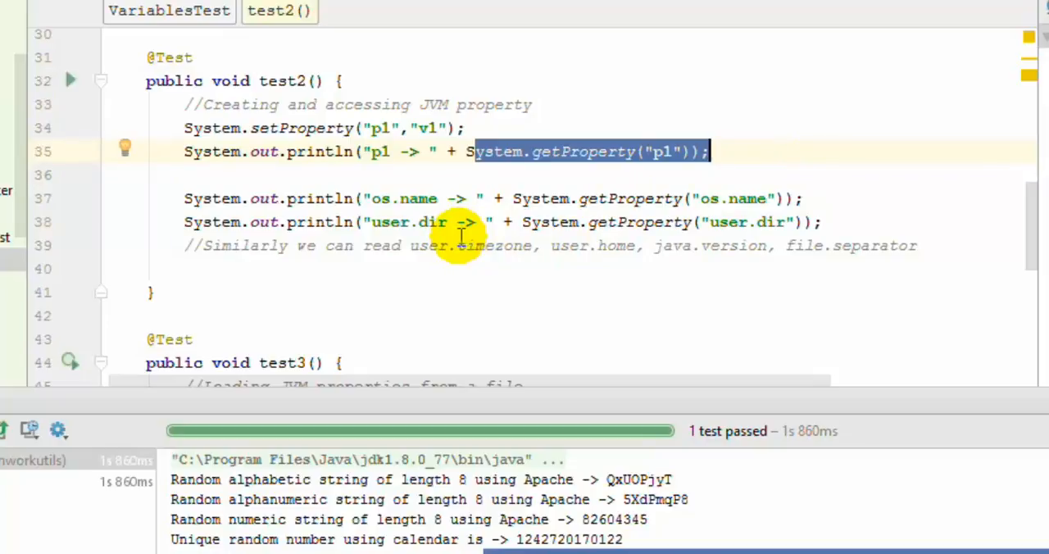
double_click(719, 199)
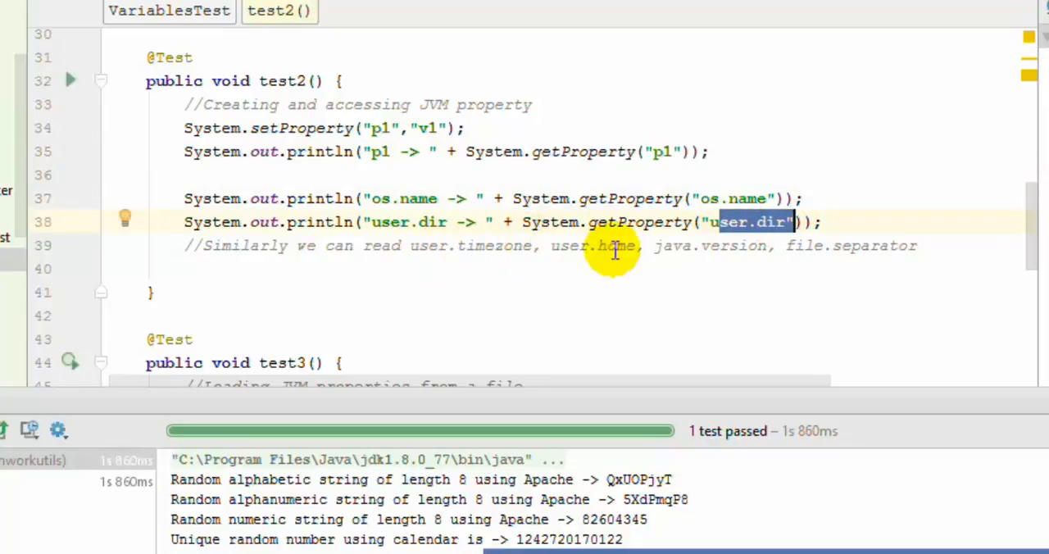
mouse_move(696, 223)
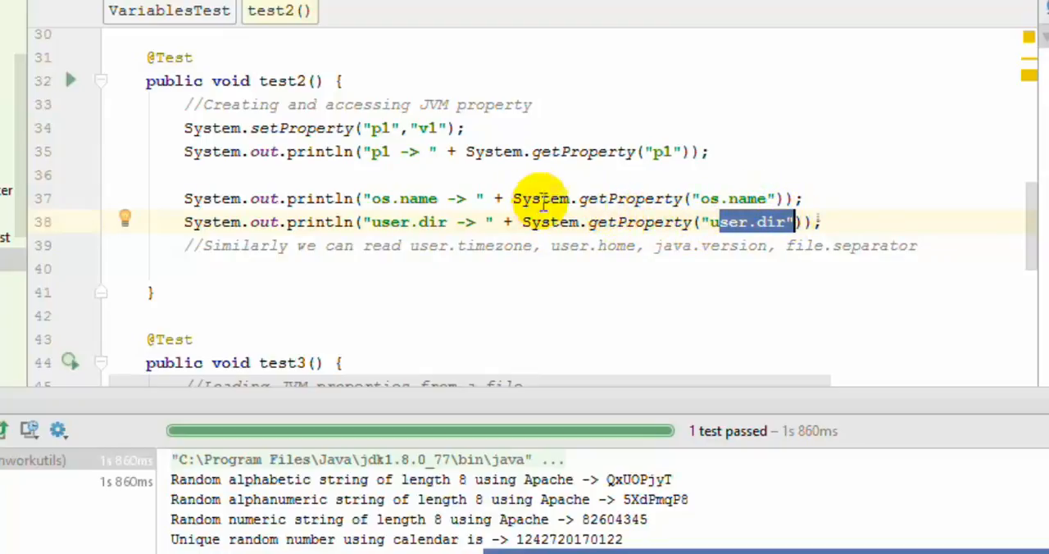
scroll(down, 3)
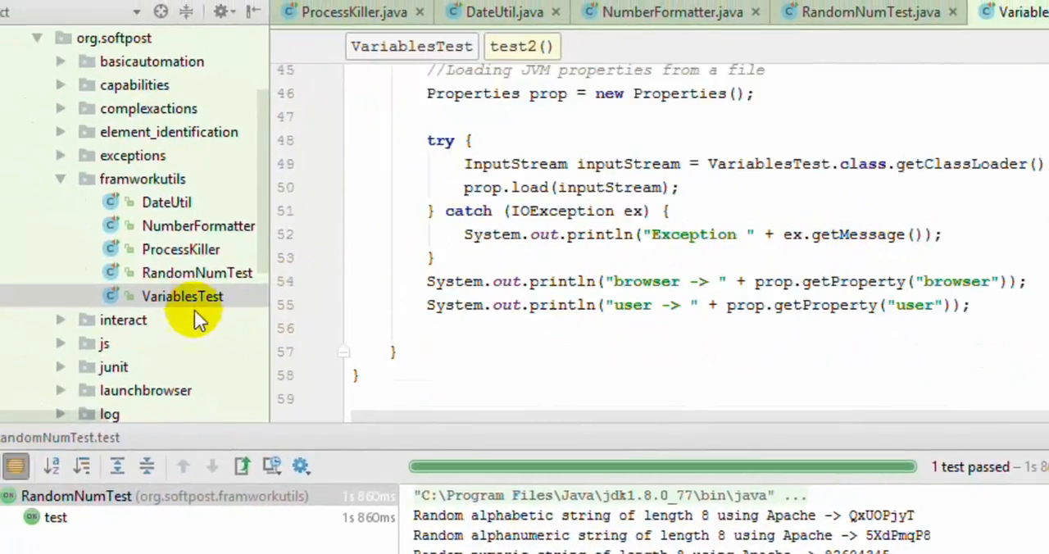
- Select all of xyz.properties (browser=chrome, user=sel) and point out its resources folder
scroll(down, 3)
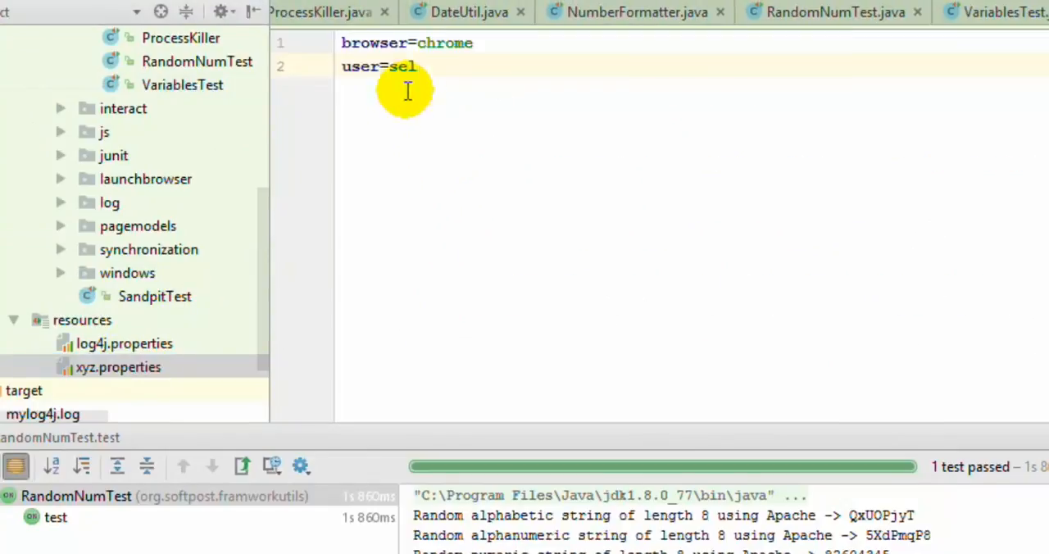
key(ctrl+a)
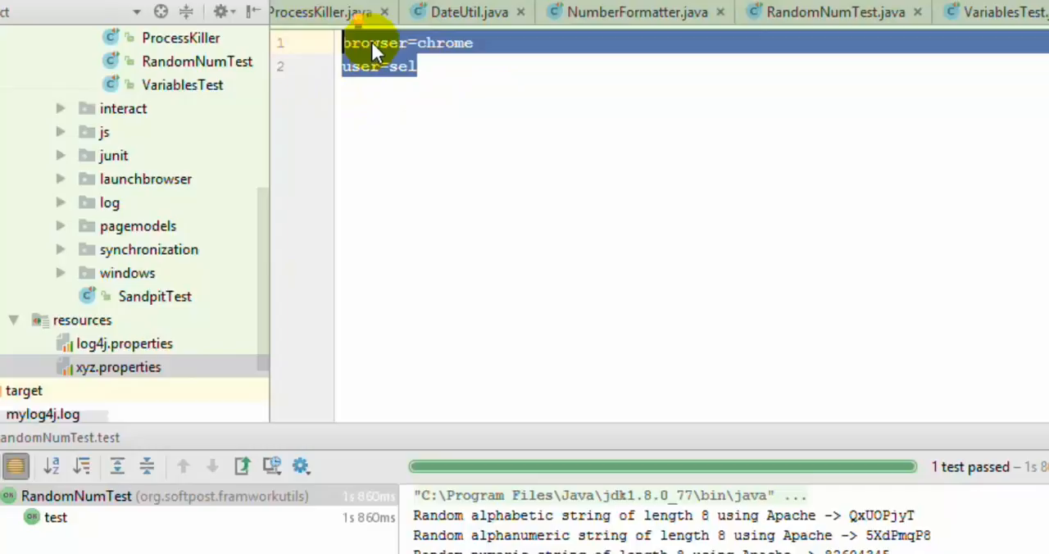
mouse_move(423, 57)
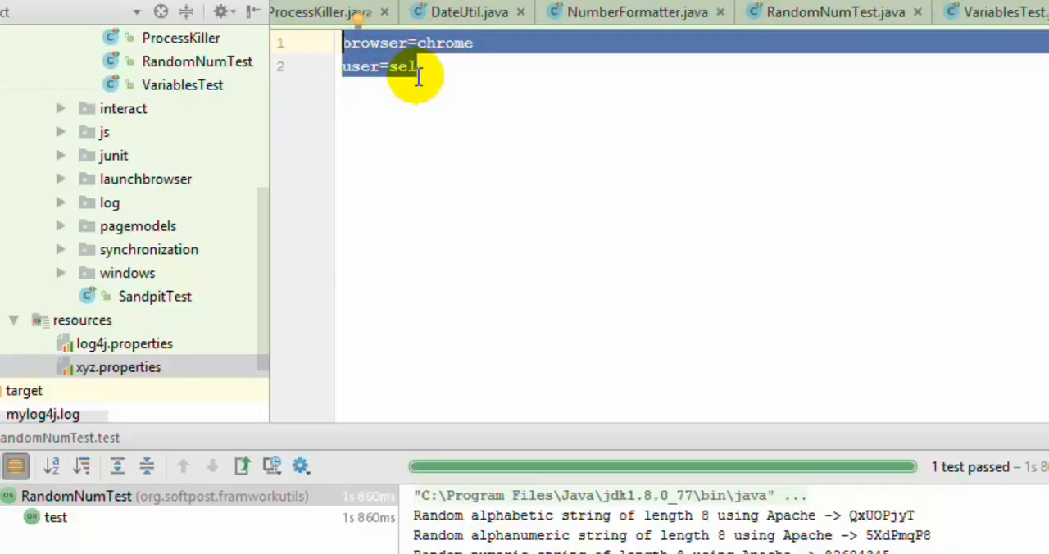
click(81, 320)
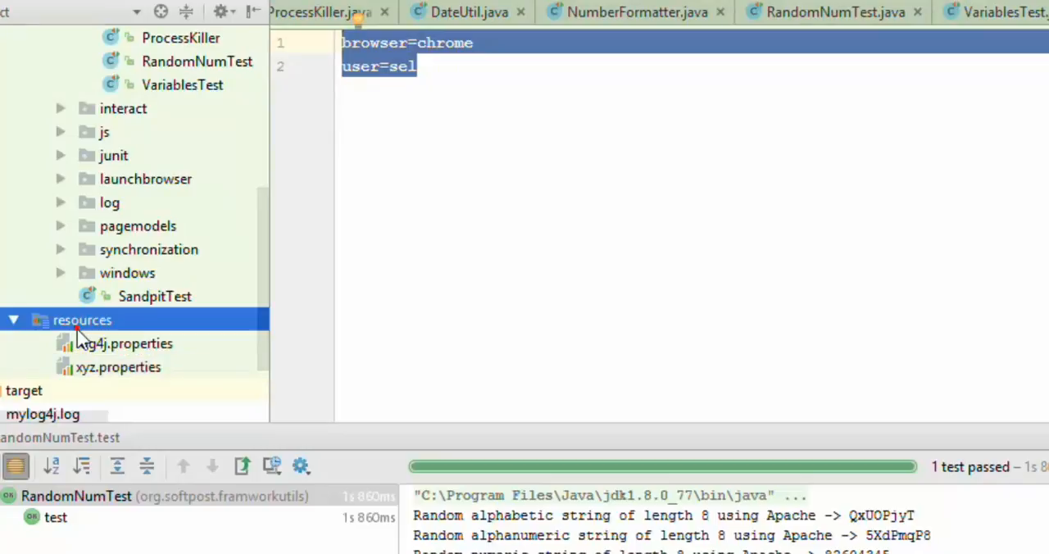
mouse_move(190, 201)
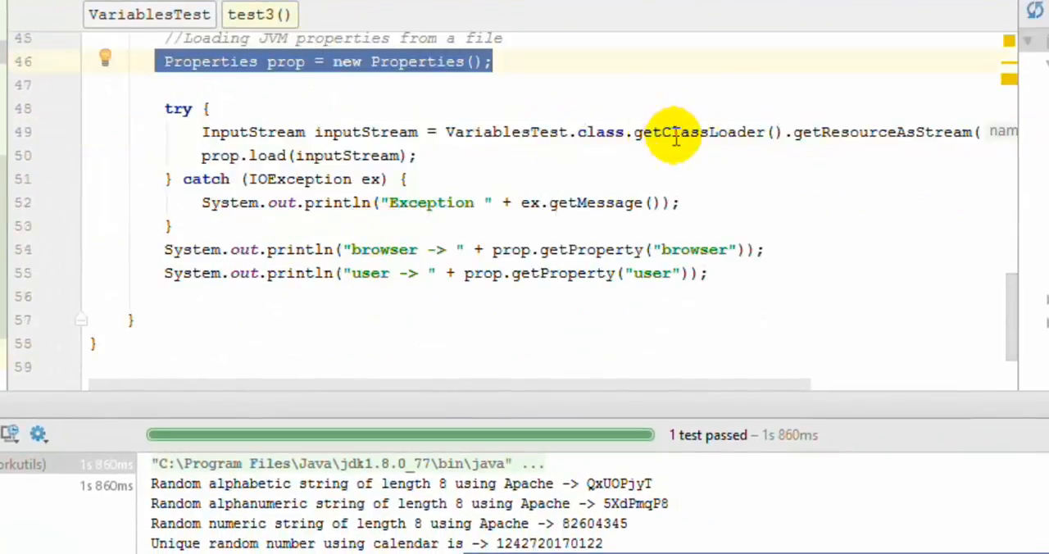
- Highlight the Properties load call reading the input stream in test3
drag(626, 131, 974, 131)
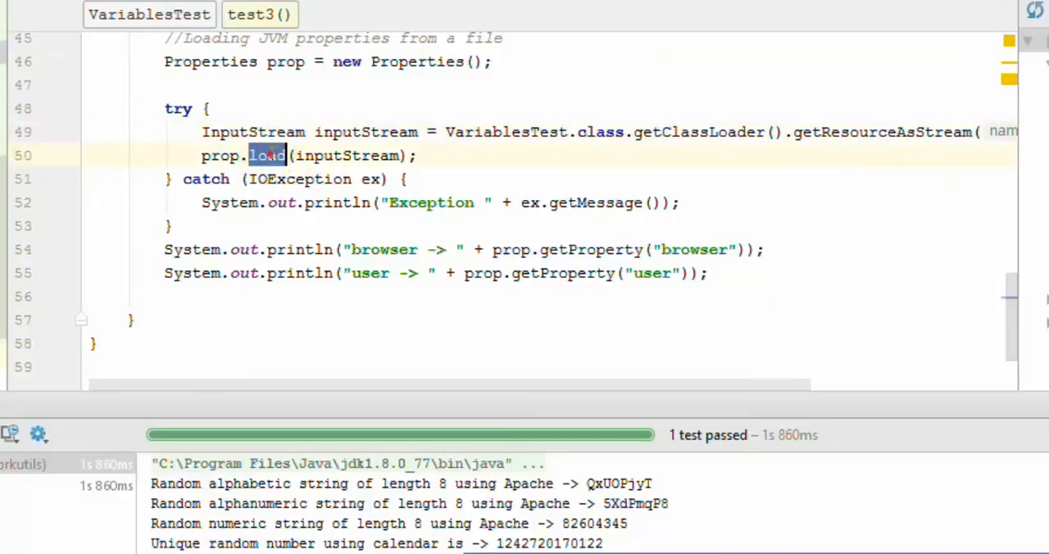
mouse_move(270, 159)
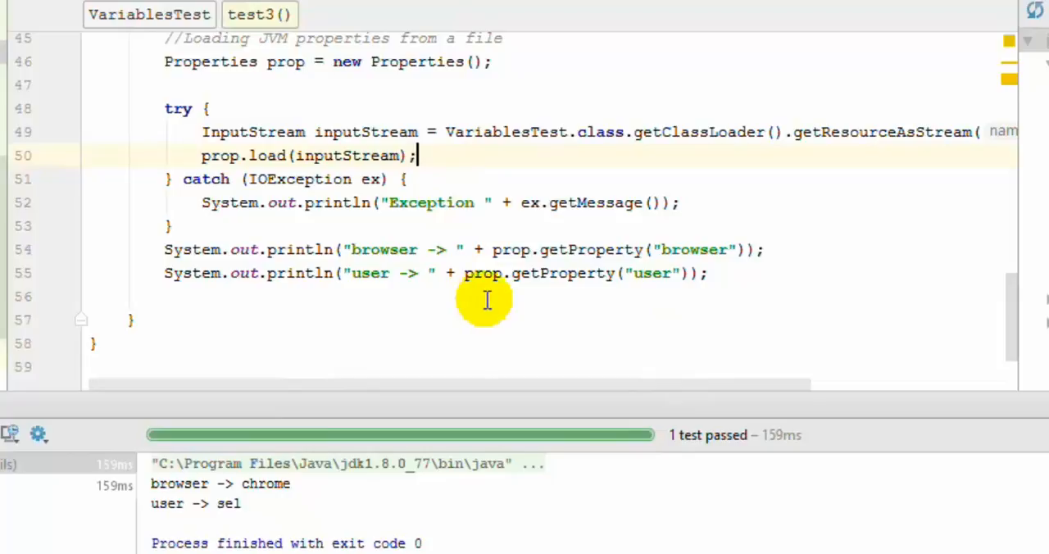
mouse_move(459, 164)
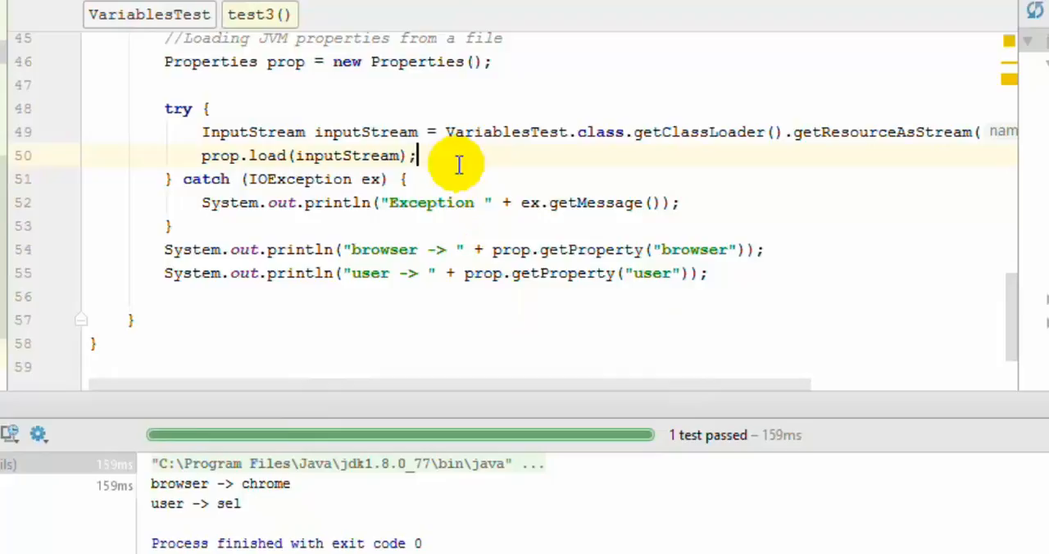